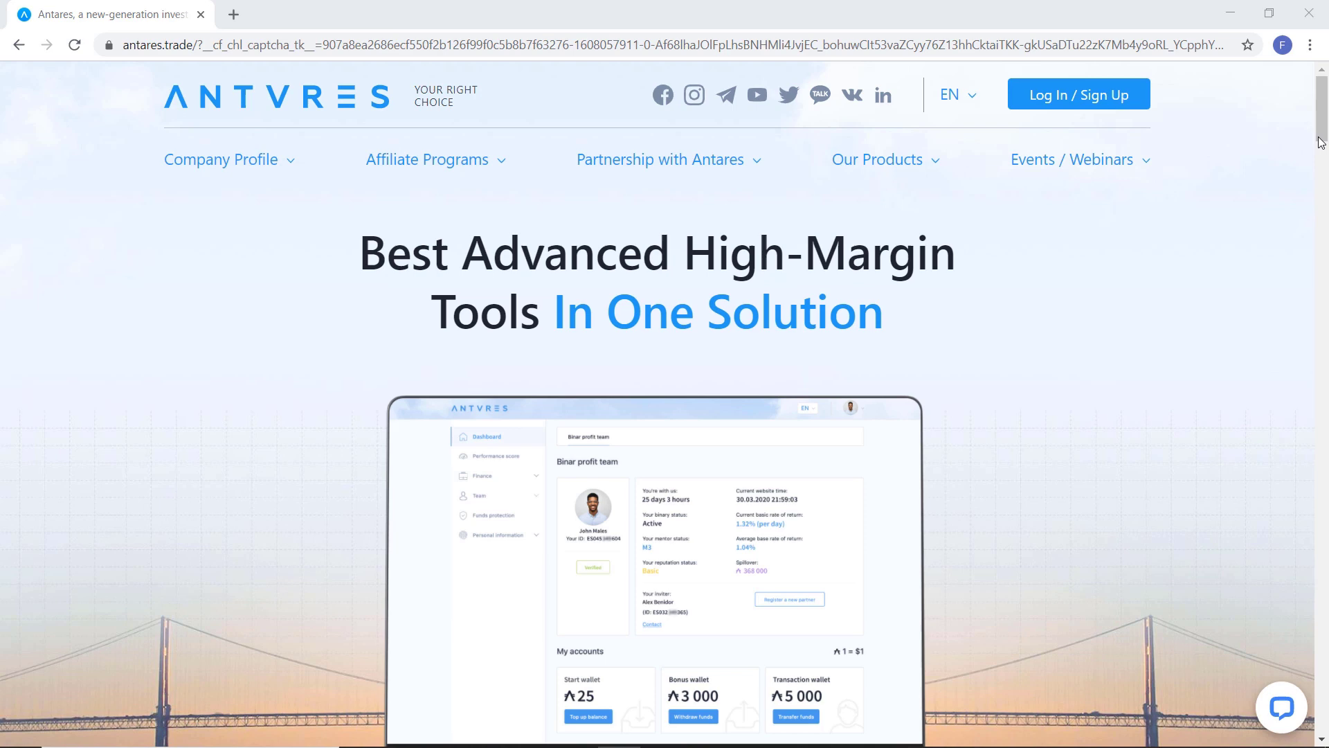
Step: Scroll the Antares landing page and enter the personal account via Log In / Sign Up
{"action": "scroll", "scroll_direction": "down", "scroll_amount": 3}
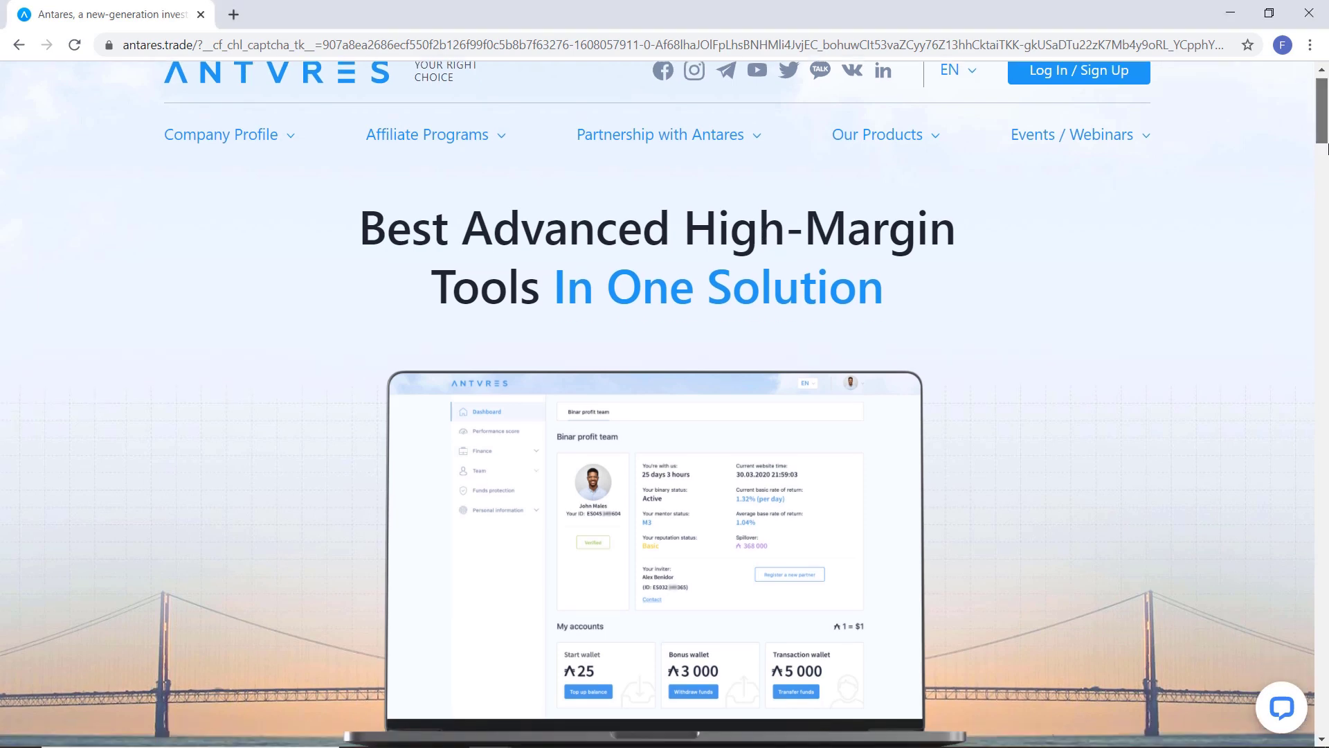
{"action": "scroll", "scroll_direction": "down", "scroll_amount": 3}
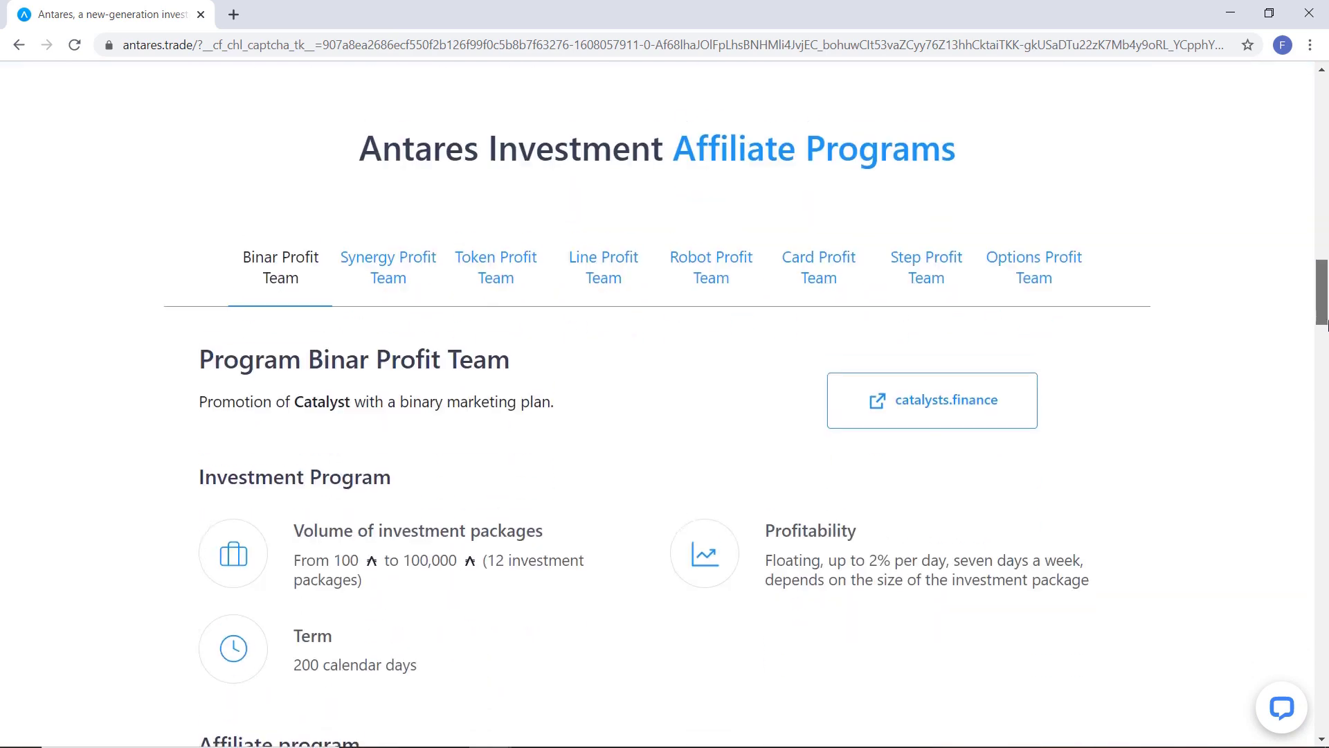
{"action": "scroll", "scroll_direction": "down", "scroll_amount": 3}
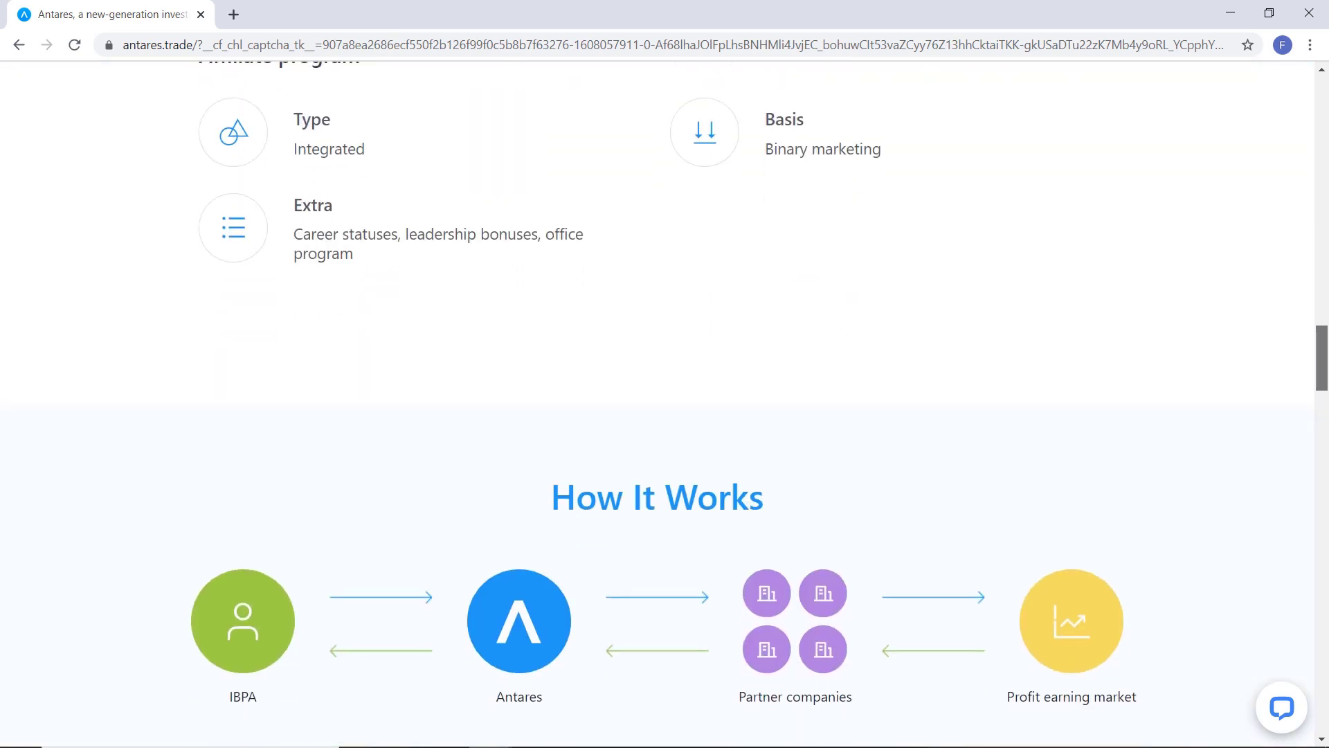
{"action": "scroll", "scroll_direction": "down", "scroll_amount": 3}
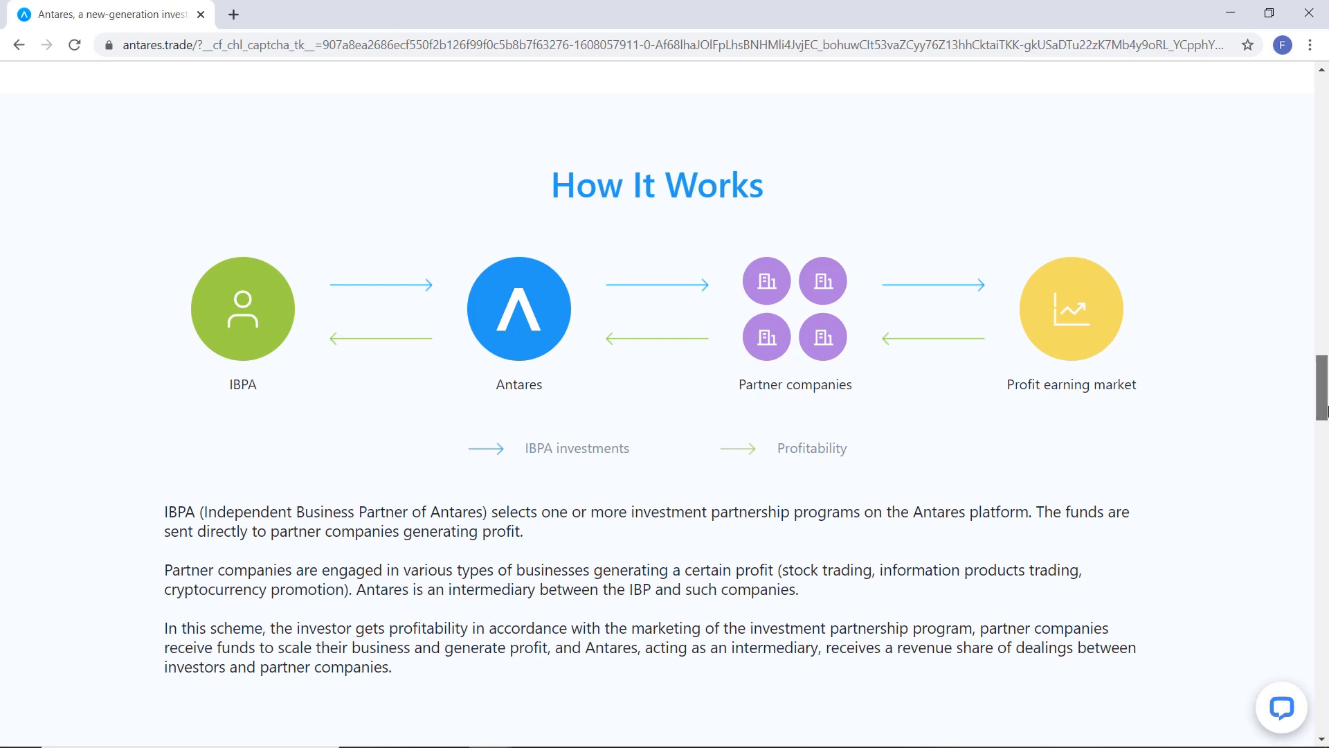
{"action": "scroll", "scroll_direction": "down", "scroll_amount": 3}
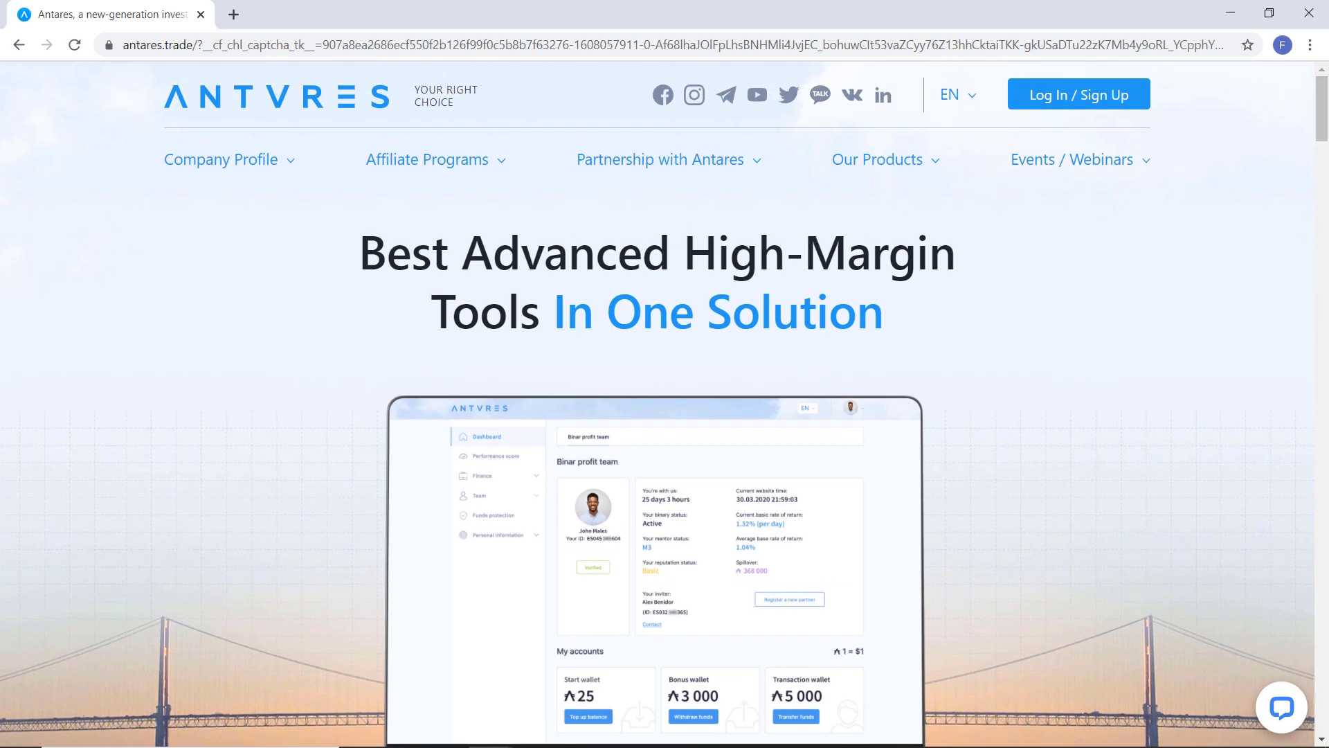
{"action": "mouse_move", "coordinate": [1078, 95]}
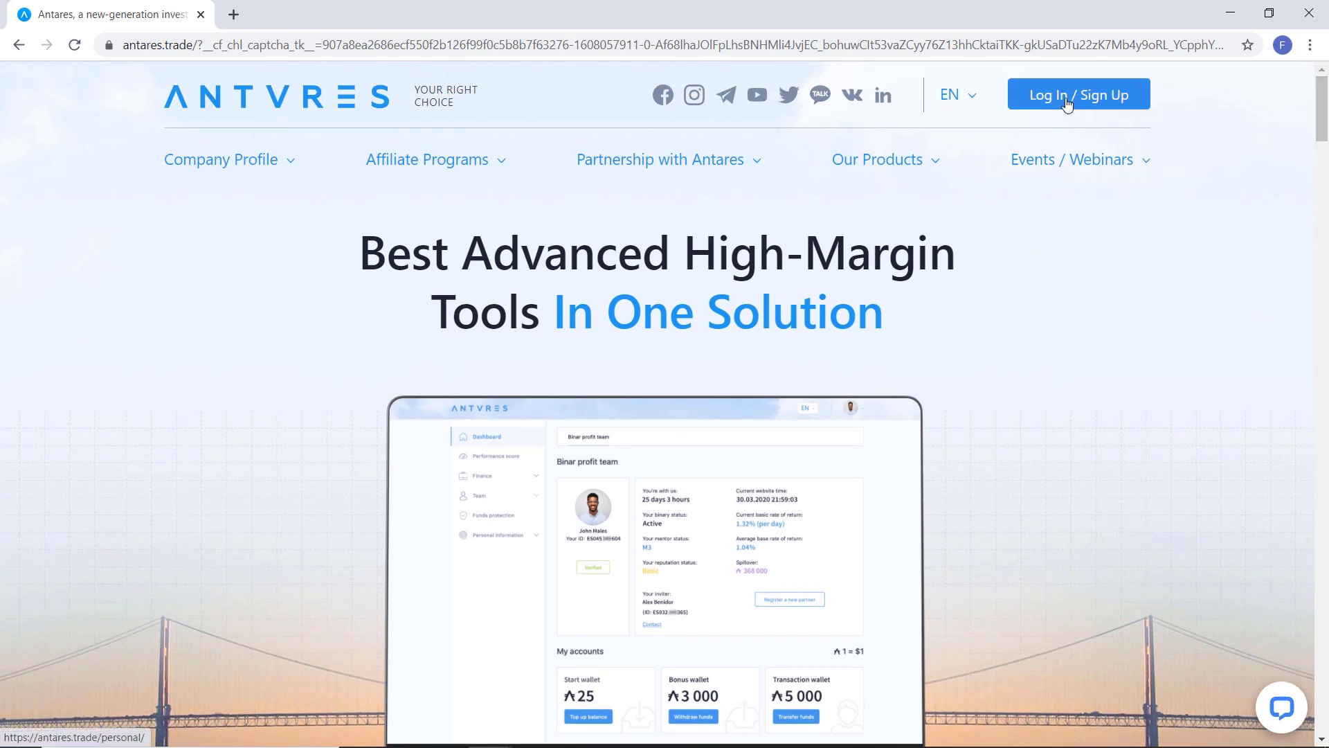
{"action": "left_click", "coordinate": [1079, 94]}
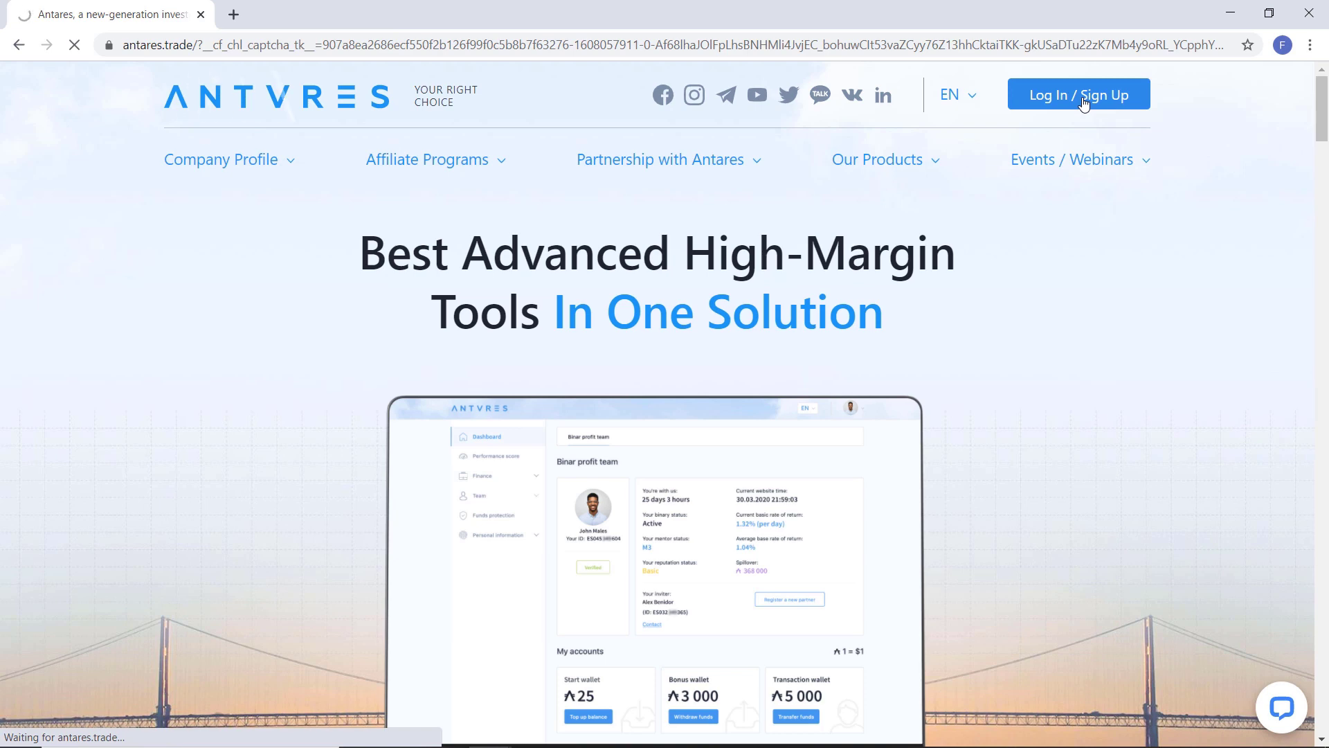
{"action": "left_click", "coordinate": [1078, 94]}
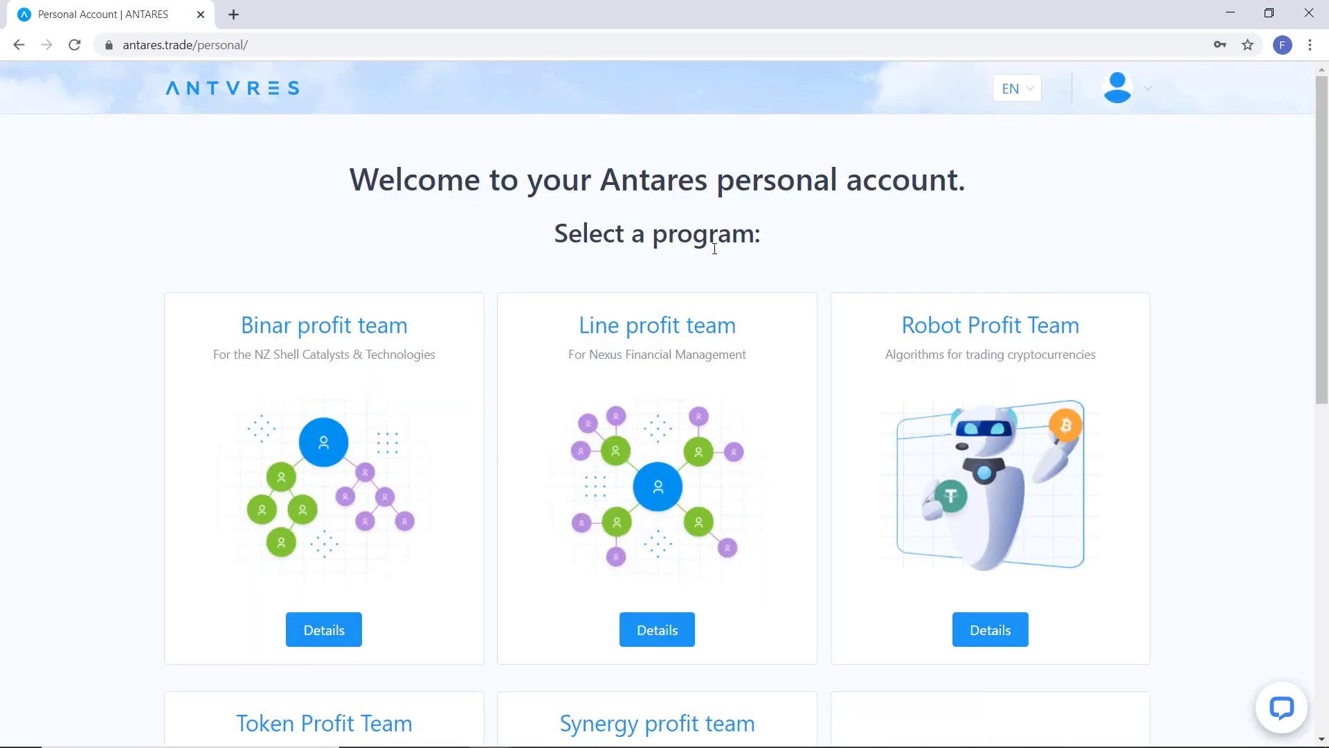
Step: From the profile dropdown, open Details for the Line profit team dashboard
{"action": "scroll", "scroll_direction": "down", "scroll_amount": 3}
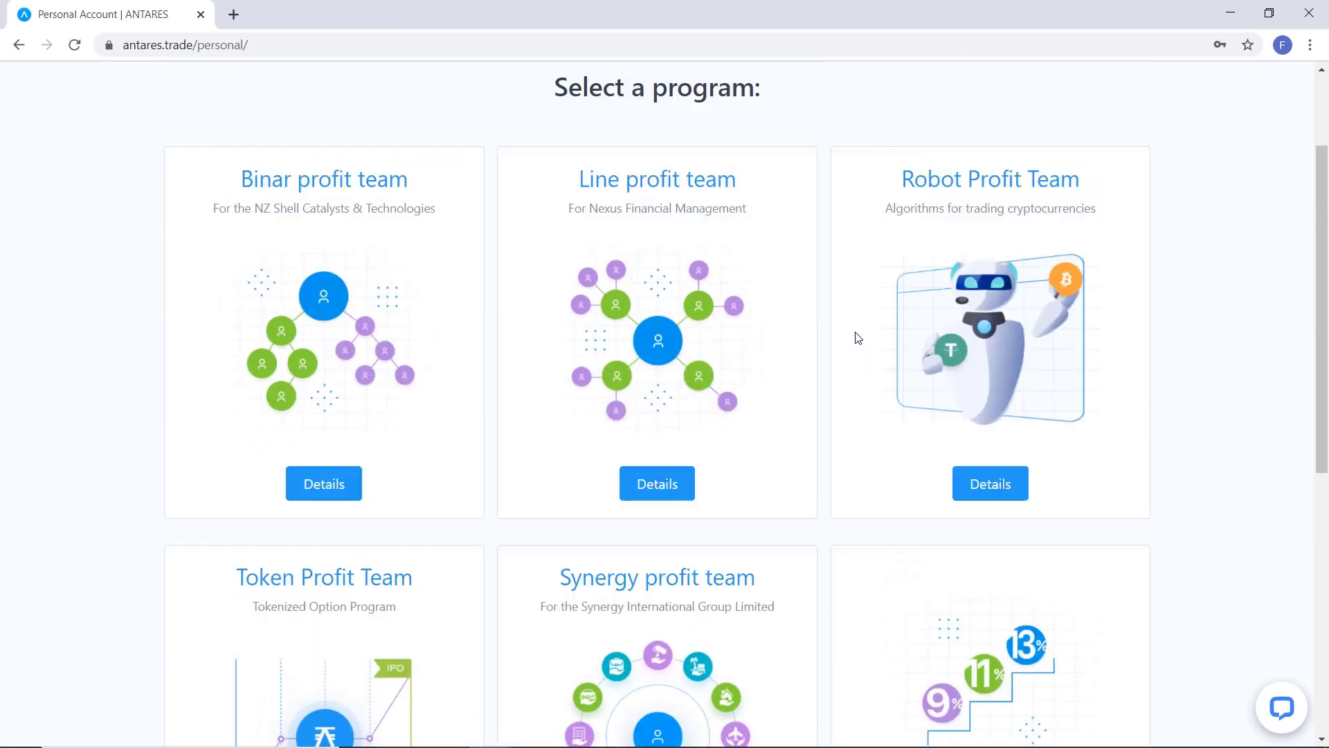
{"action": "left_click", "coordinate": [1116, 85]}
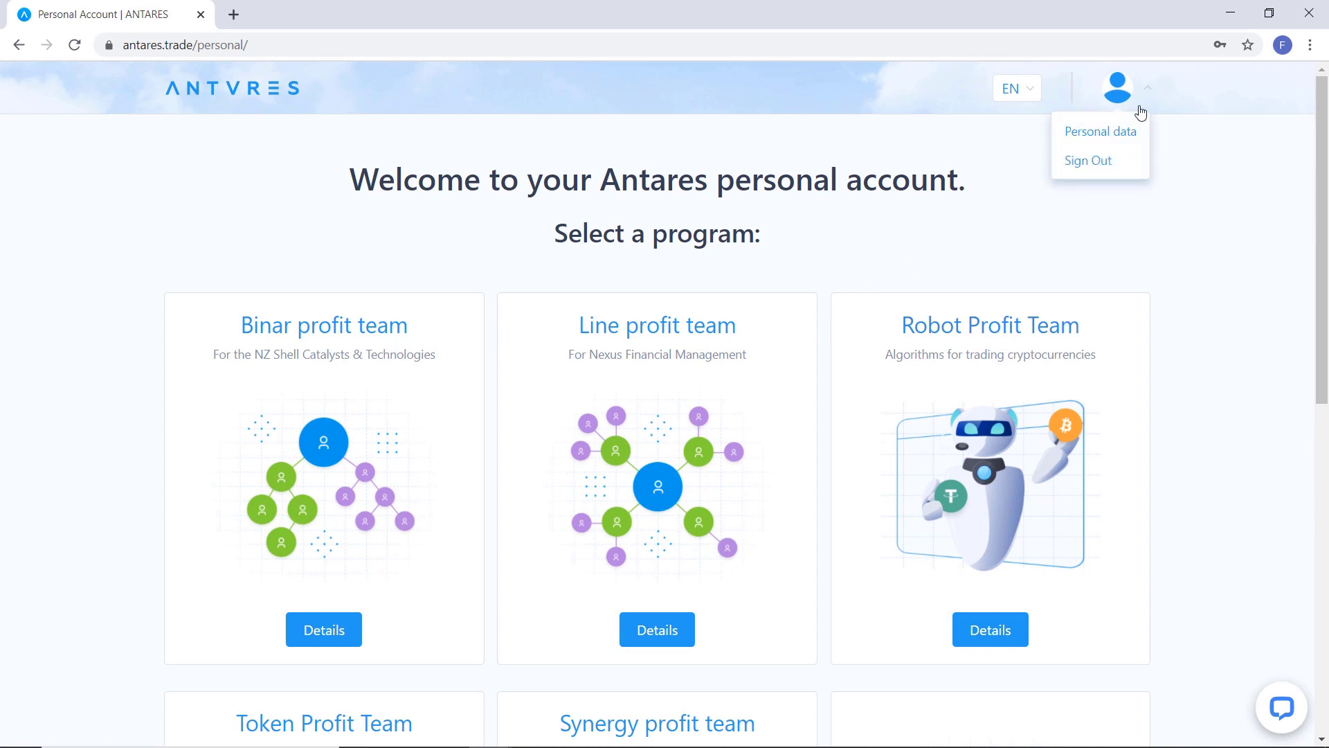
{"action": "left_click", "coordinate": [1099, 131]}
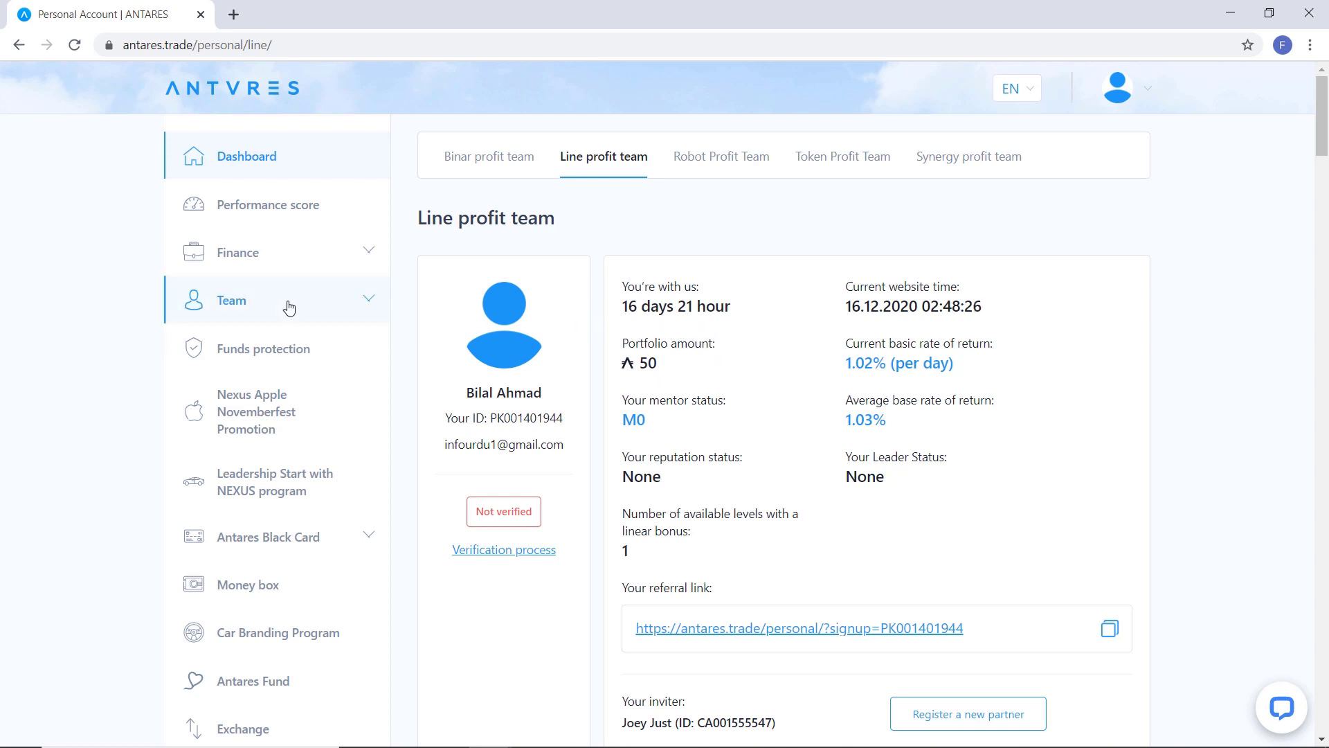
Step: Under Team, open Linear bonus and scroll through the partner stats and reward tables
{"action": "left_click", "coordinate": [231, 299]}
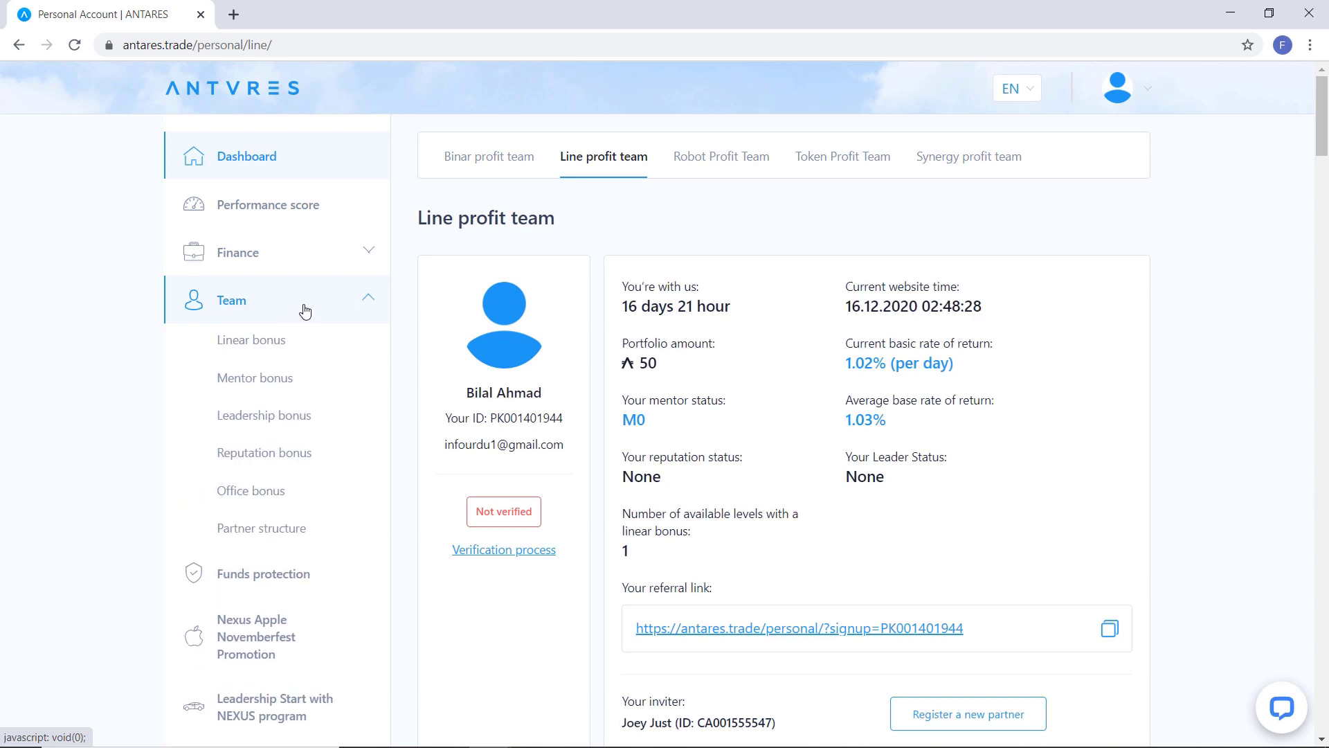
{"action": "left_click", "coordinate": [250, 339]}
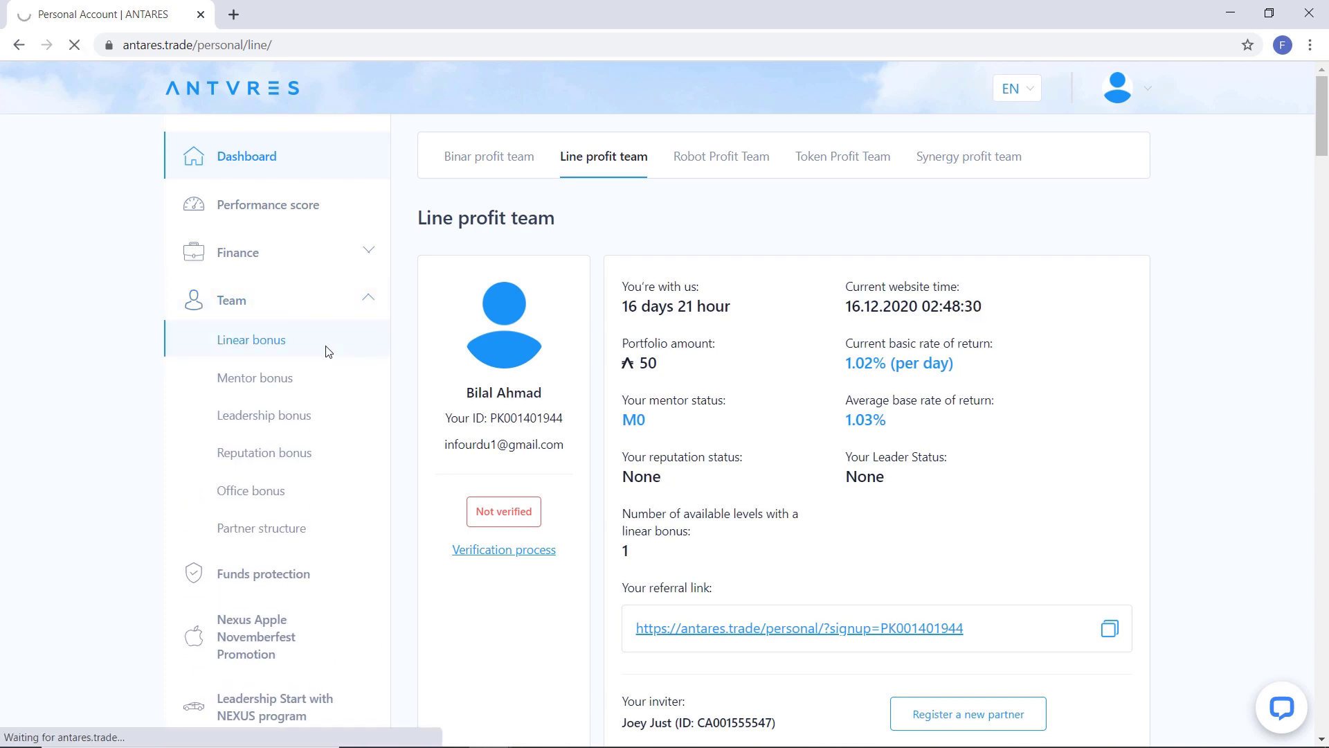
{"action": "left_click", "coordinate": [251, 339]}
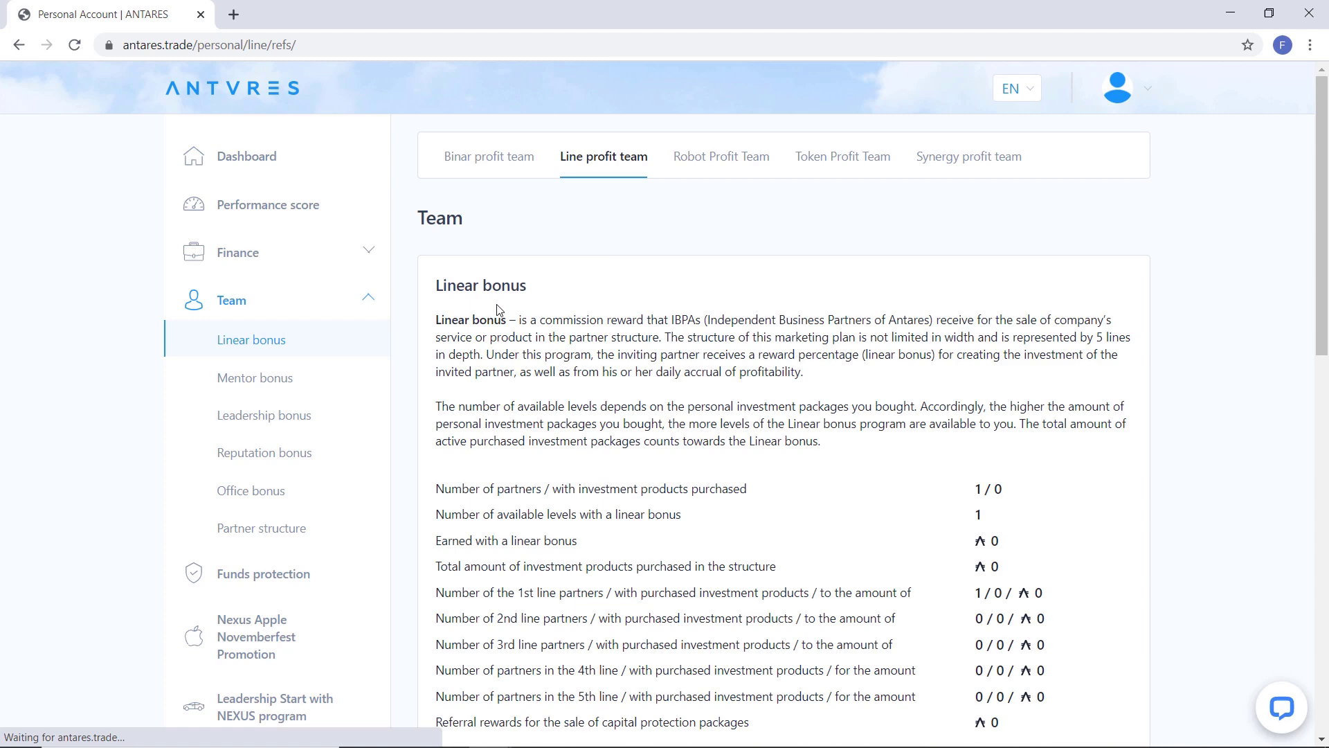
{"action": "scroll", "scroll_direction": "down", "scroll_amount": 3}
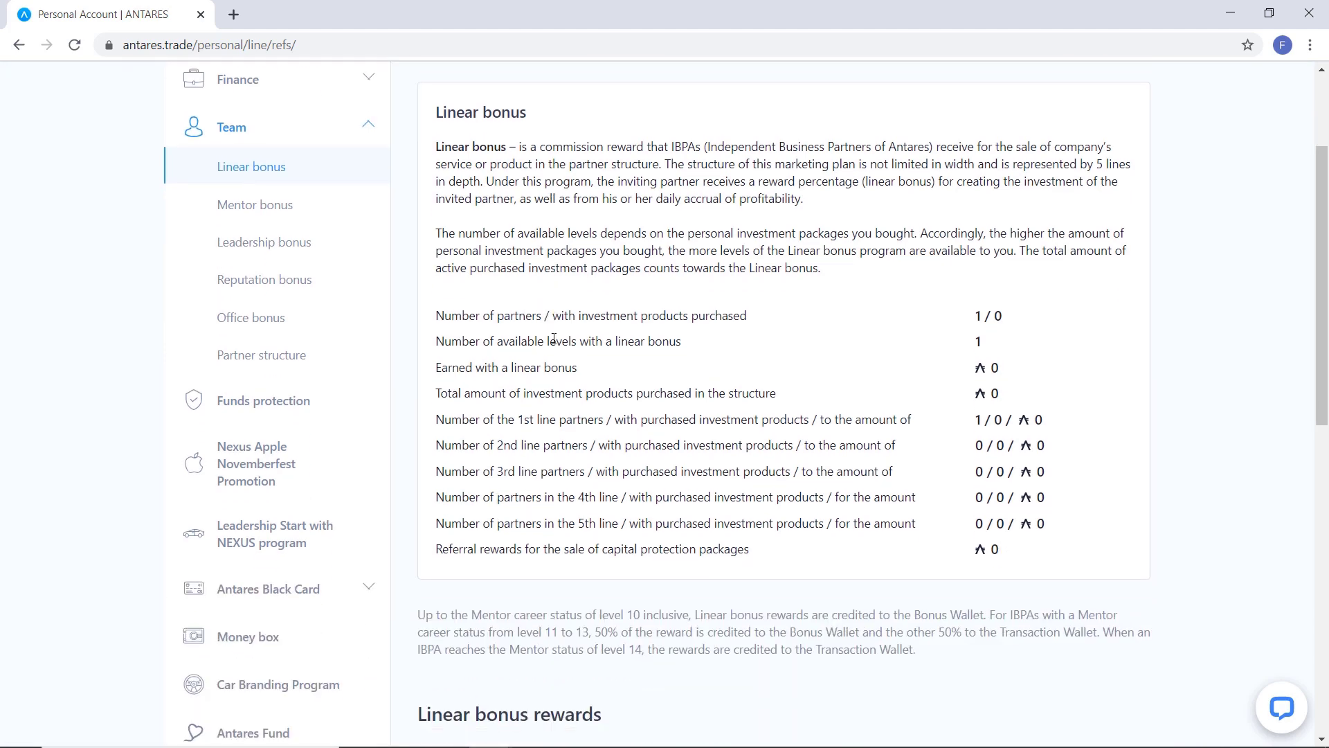
{"action": "scroll", "scroll_direction": "down", "scroll_amount": 3}
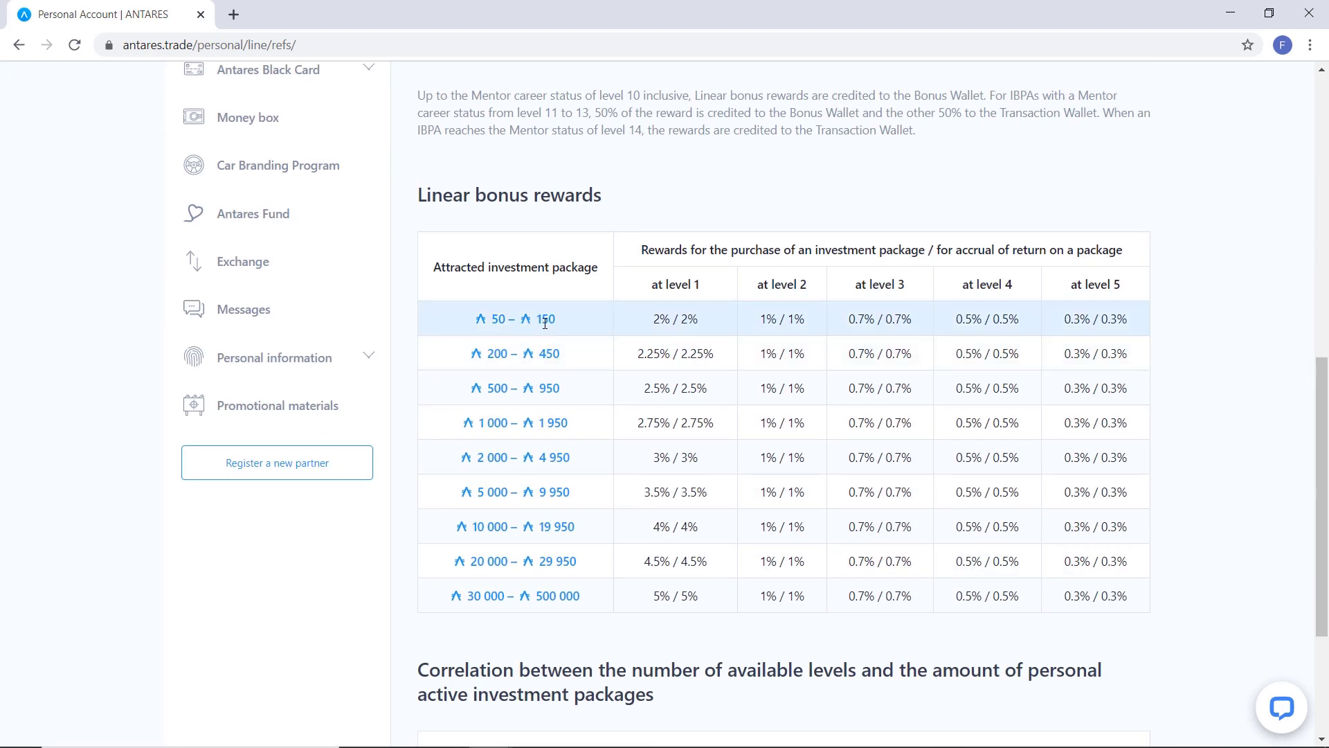
{"action": "mouse_move", "coordinate": [731, 352]}
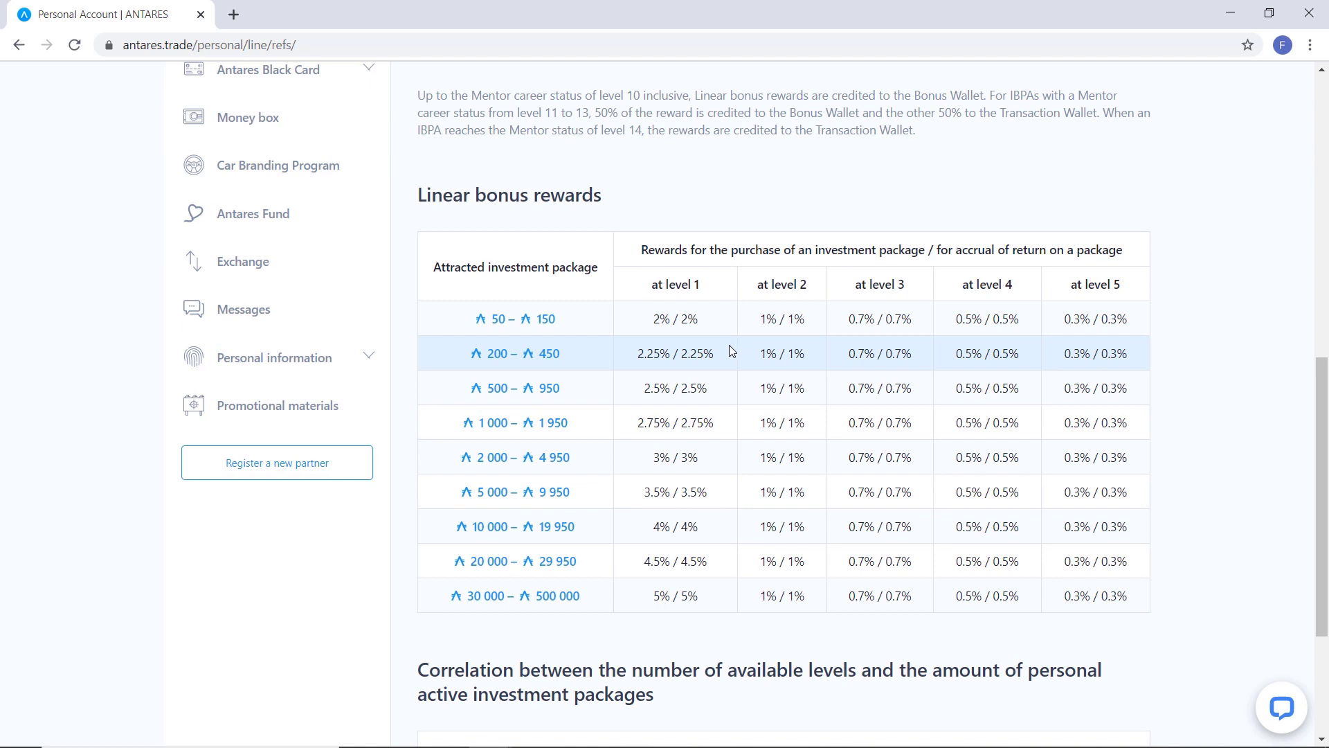
{"action": "mouse_move", "coordinate": [736, 569]}
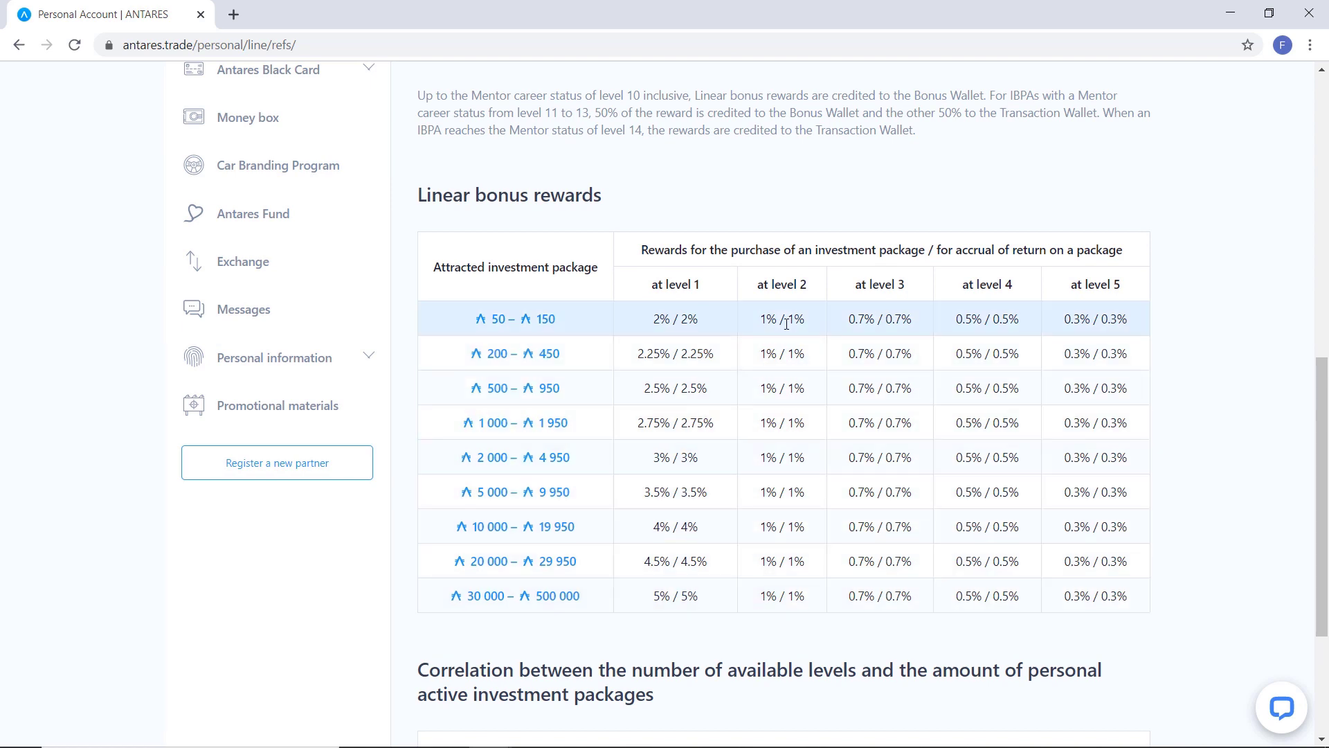
{"action": "scroll", "scroll_direction": "down", "scroll_amount": 3}
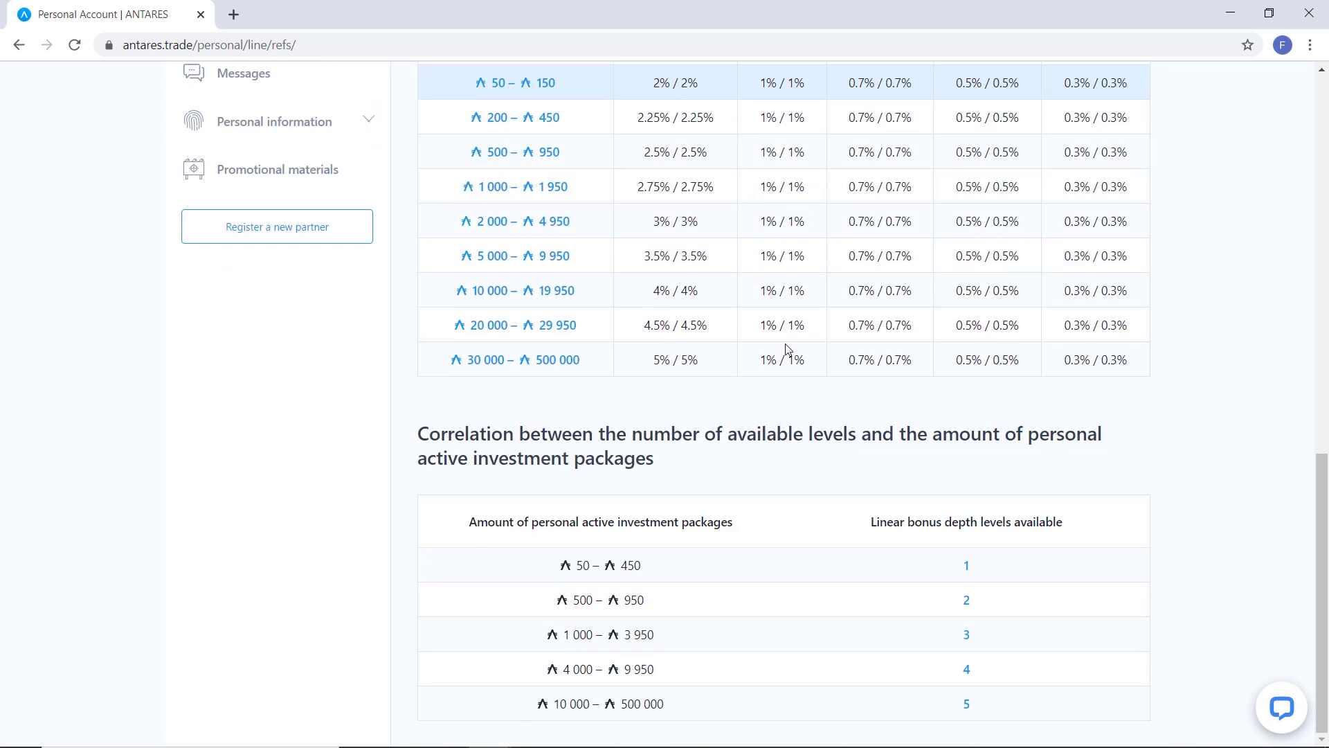
{"action": "mouse_move", "coordinate": [770, 671]}
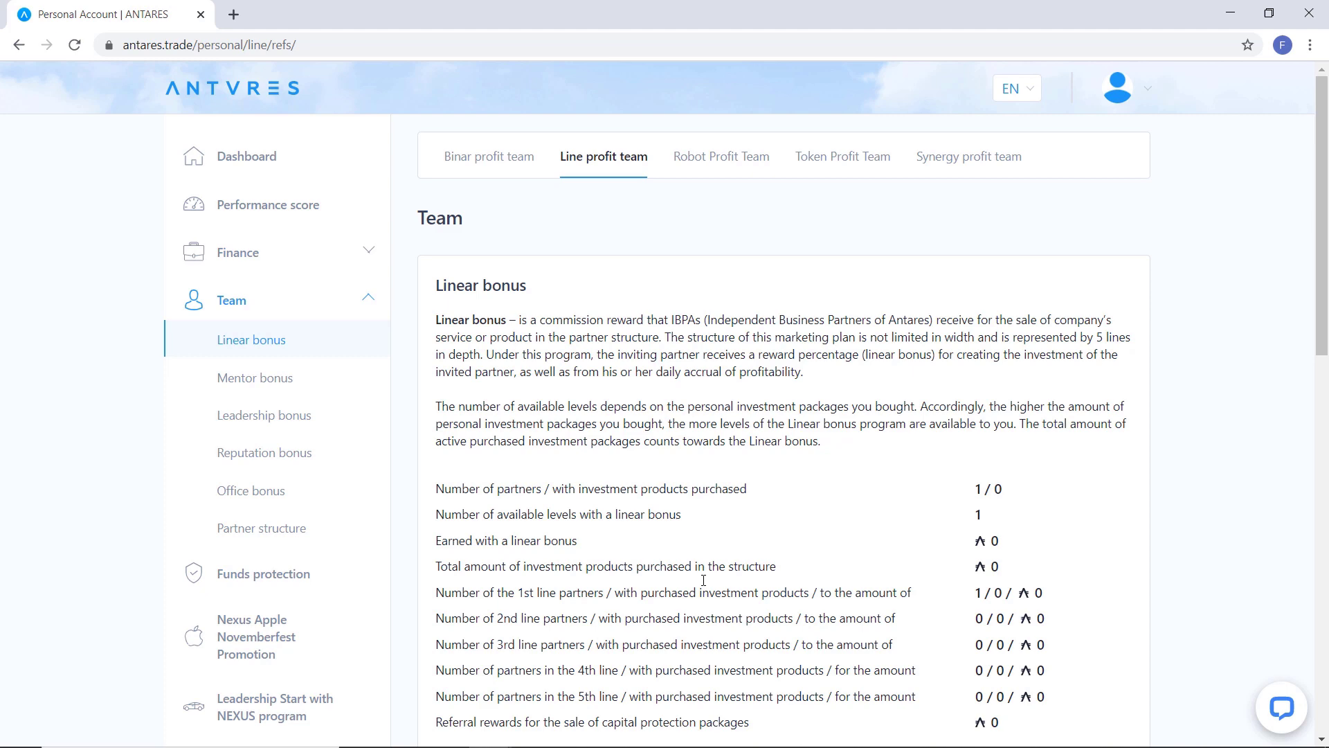
Step: Open Mentor bonus and scroll the M0 status and Mentor 1–21 conditions table
{"action": "left_click", "coordinate": [254, 376]}
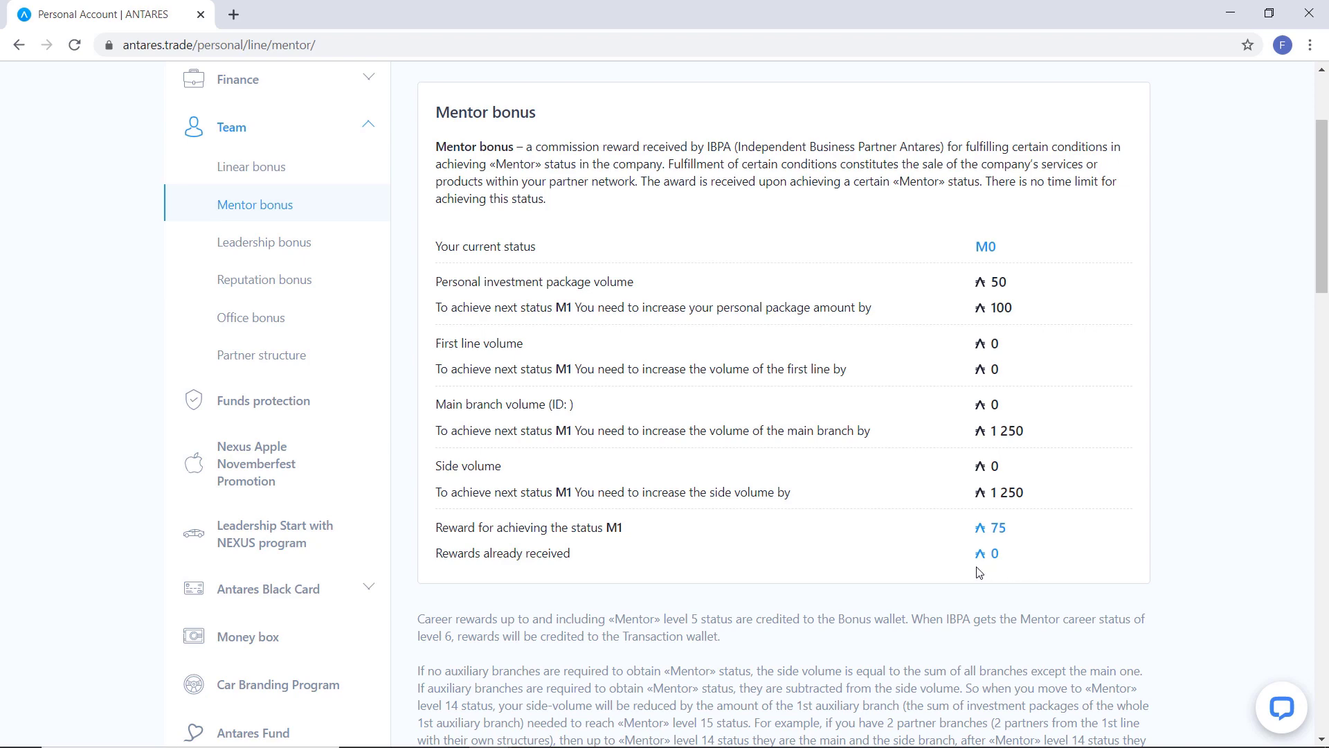
{"action": "mouse_move", "coordinate": [958, 550]}
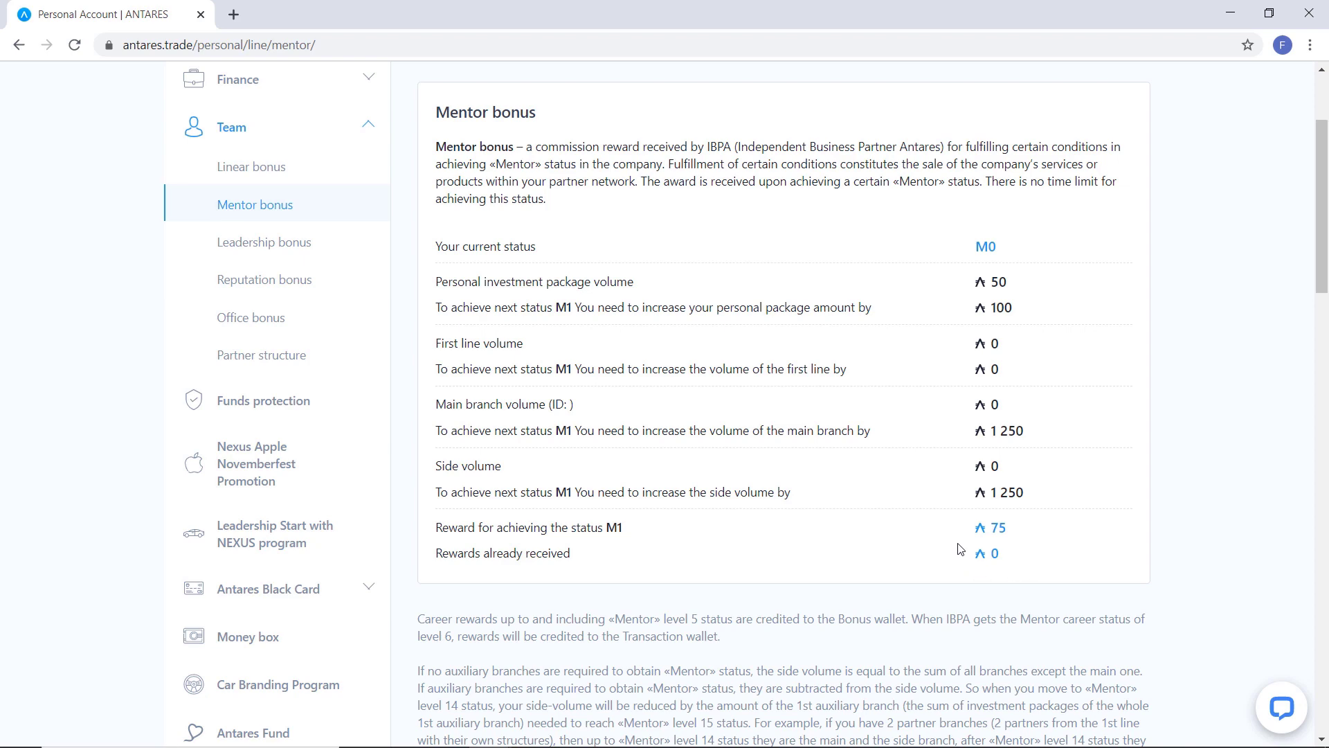
{"action": "scroll", "scroll_direction": "down", "scroll_amount": 3}
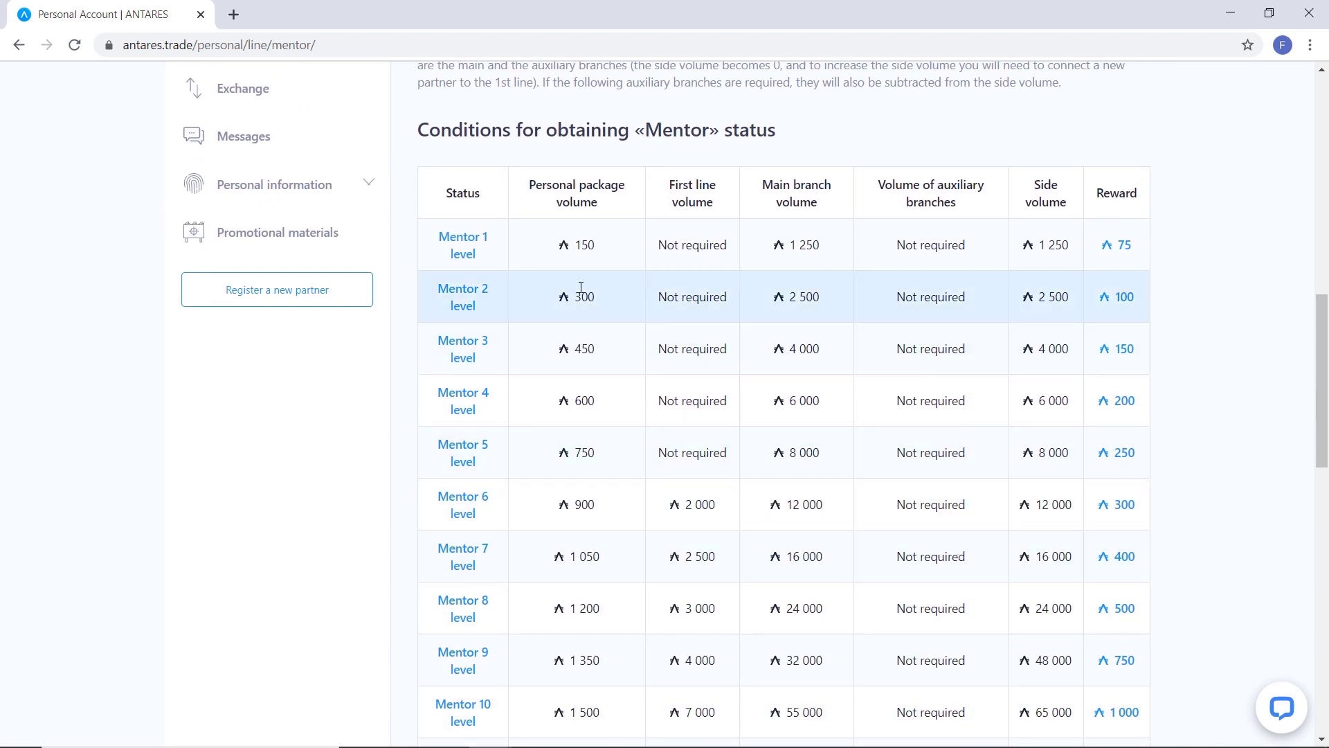
{"action": "scroll", "scroll_direction": "down", "scroll_amount": 3}
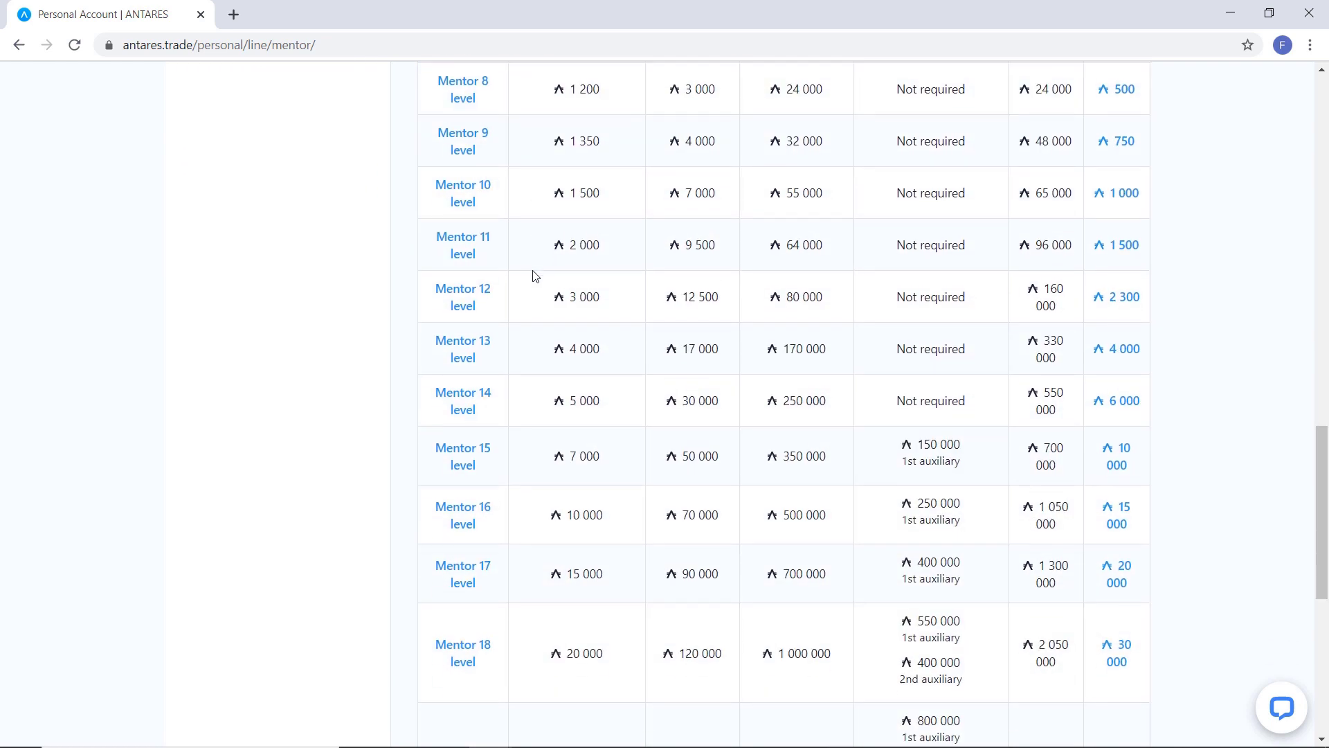
{"action": "scroll", "scroll_direction": "down", "scroll_amount": 3}
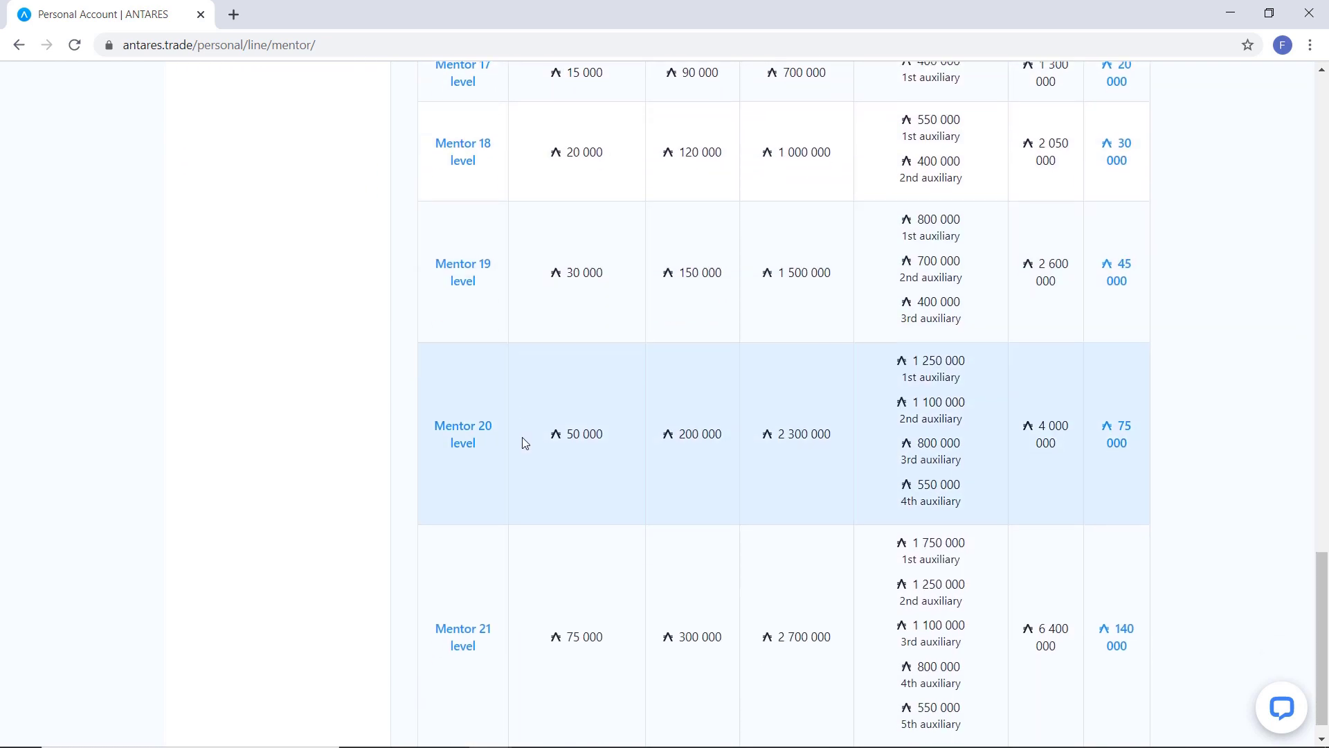
{"action": "scroll", "scroll_direction": "down", "scroll_amount": 3}
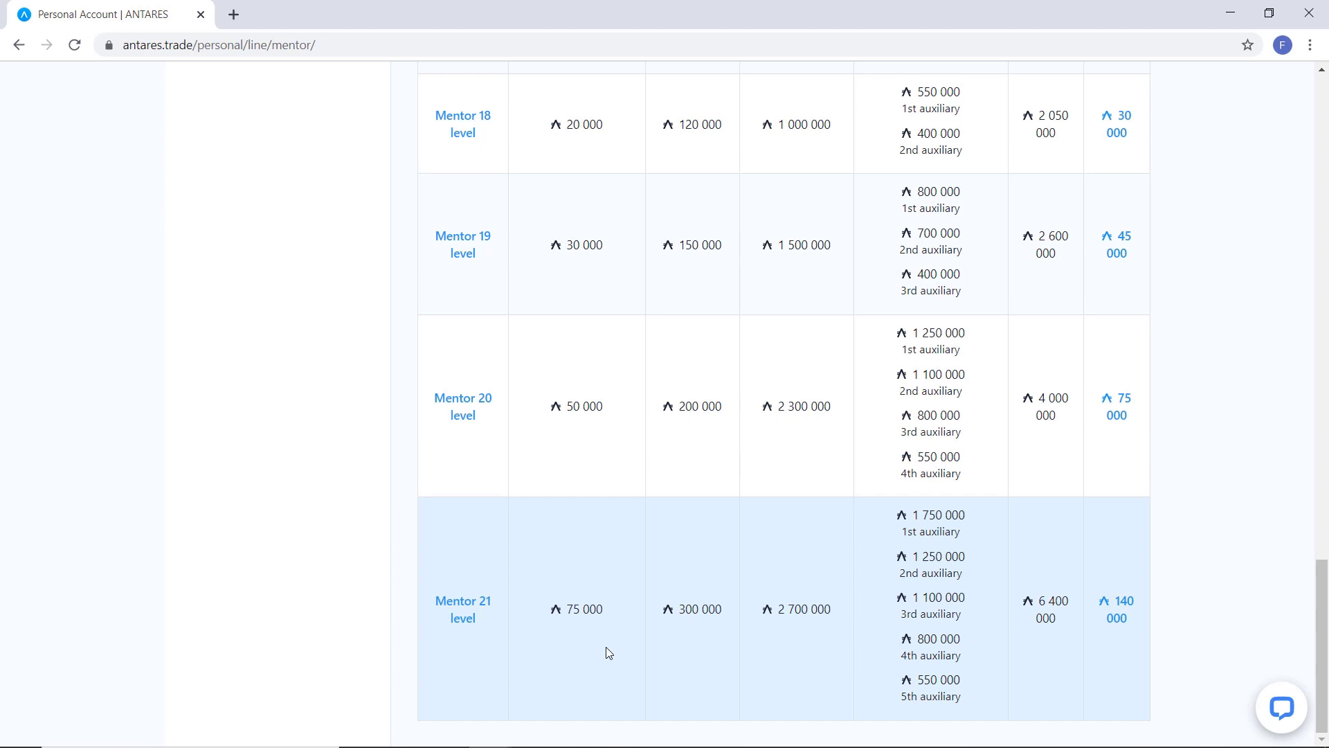
{"action": "mouse_move", "coordinate": [602, 637]}
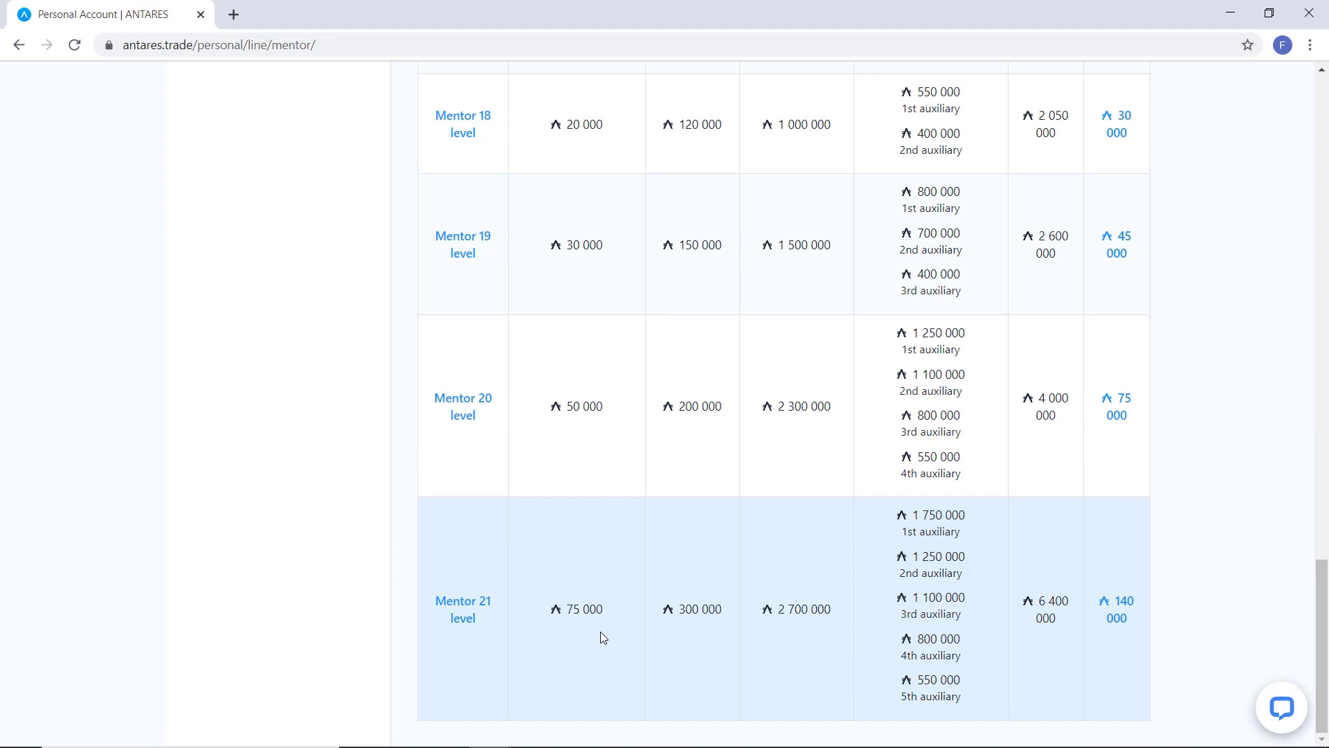
{"action": "mouse_move", "coordinate": [1063, 635]}
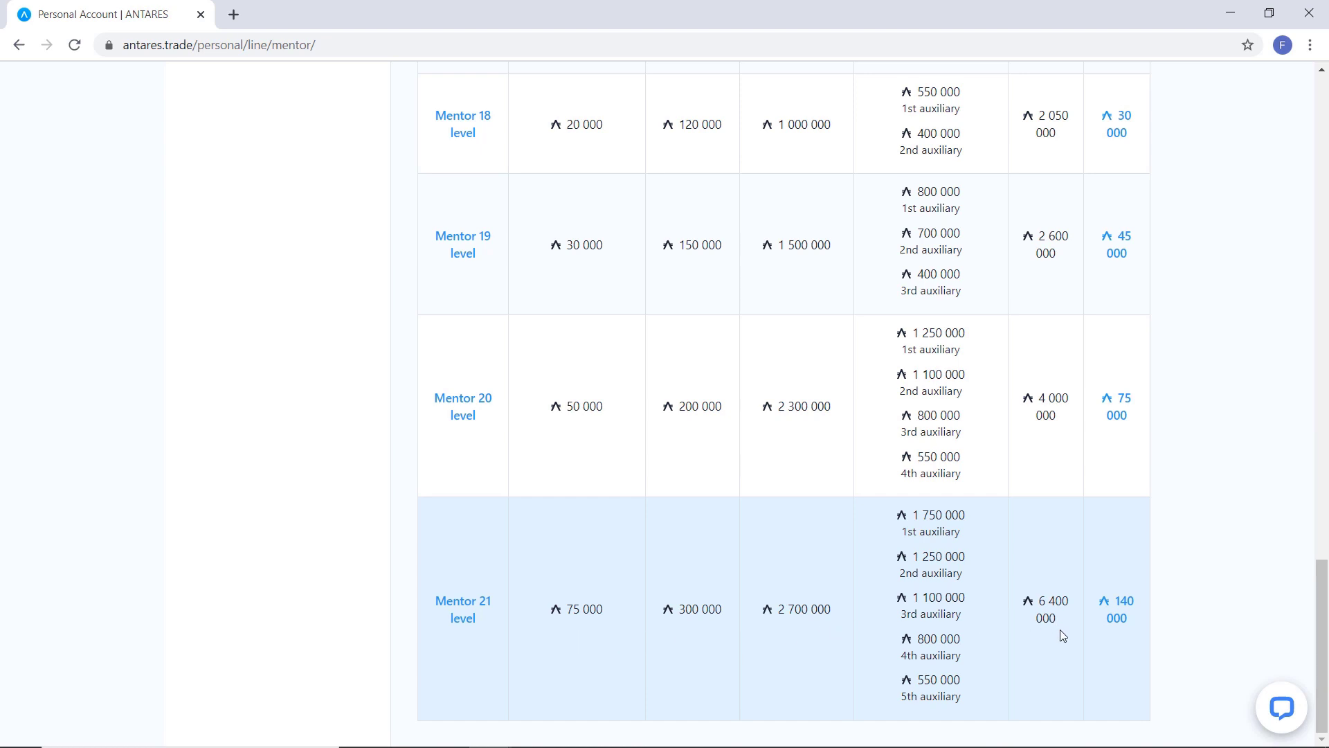
{"action": "mouse_move", "coordinate": [1055, 635]}
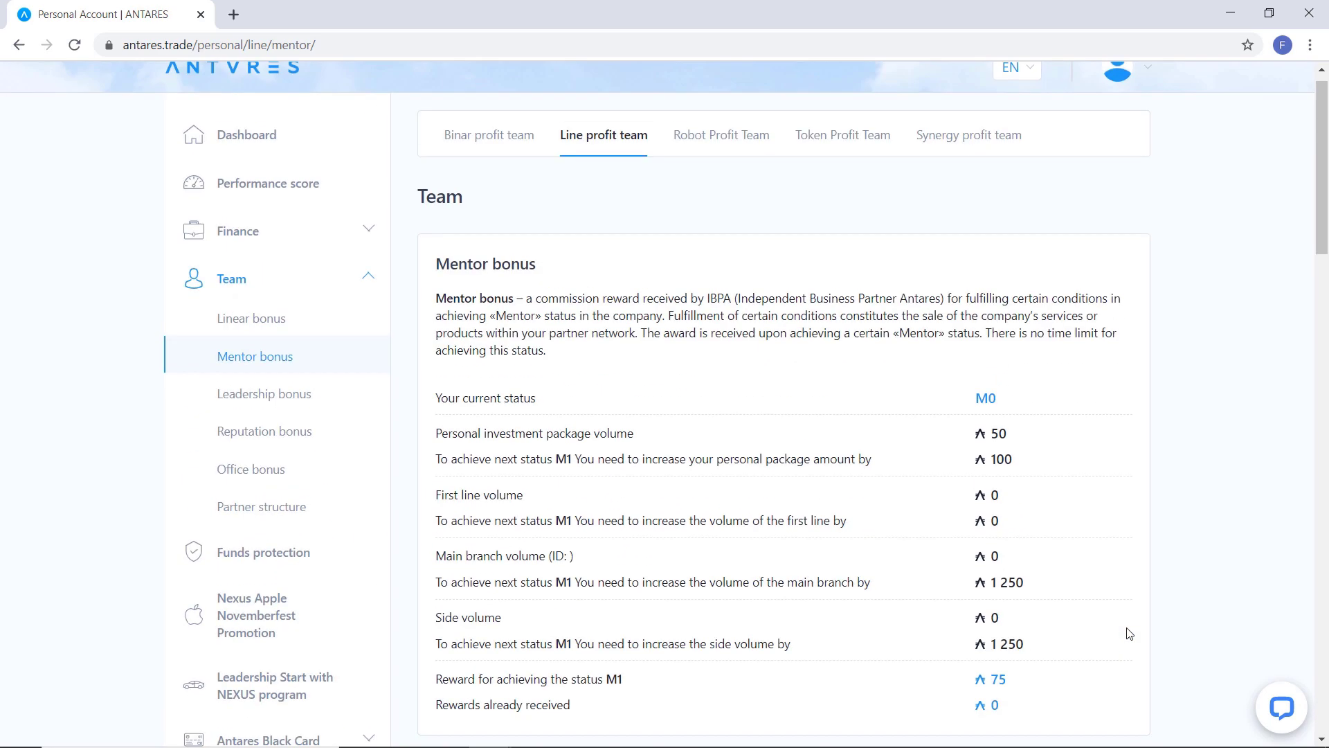
{"action": "left_click", "coordinate": [263, 393]}
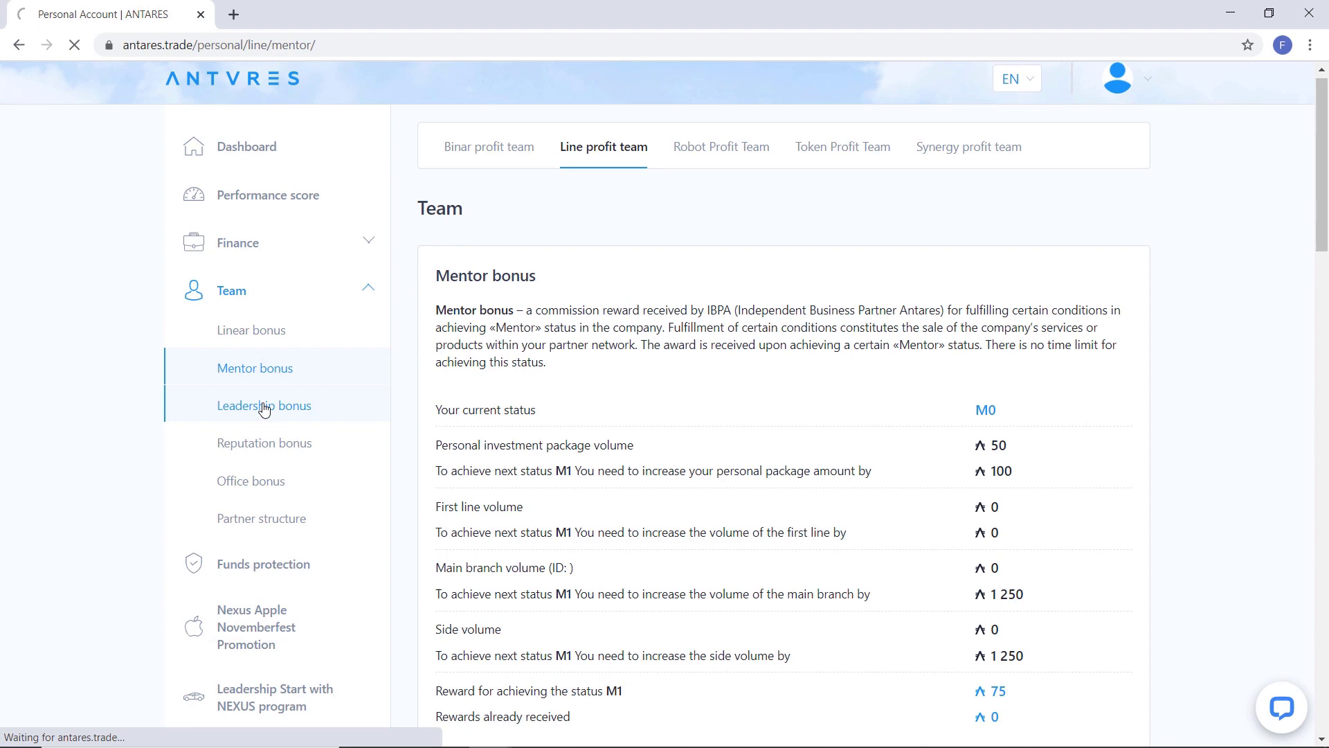
{"action": "left_click", "coordinate": [263, 406]}
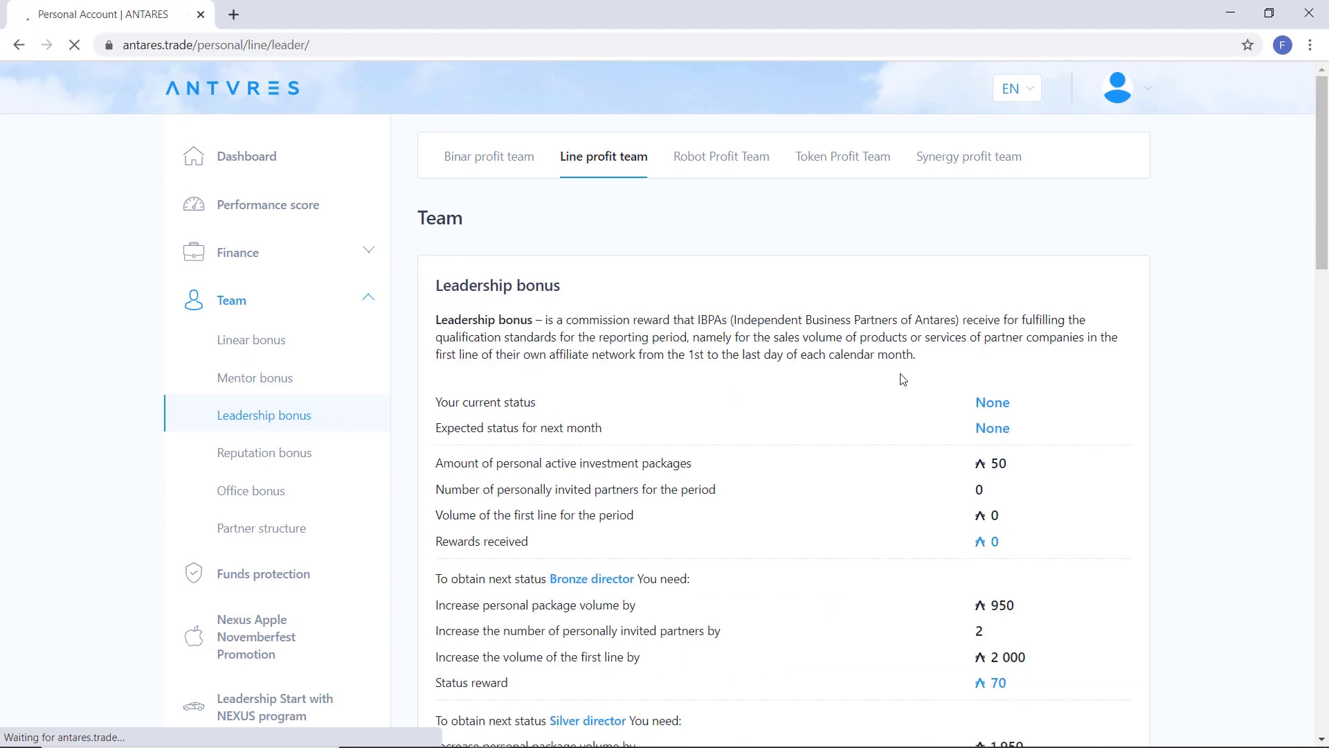
{"action": "scroll", "scroll_direction": "down", "scroll_amount": 3}
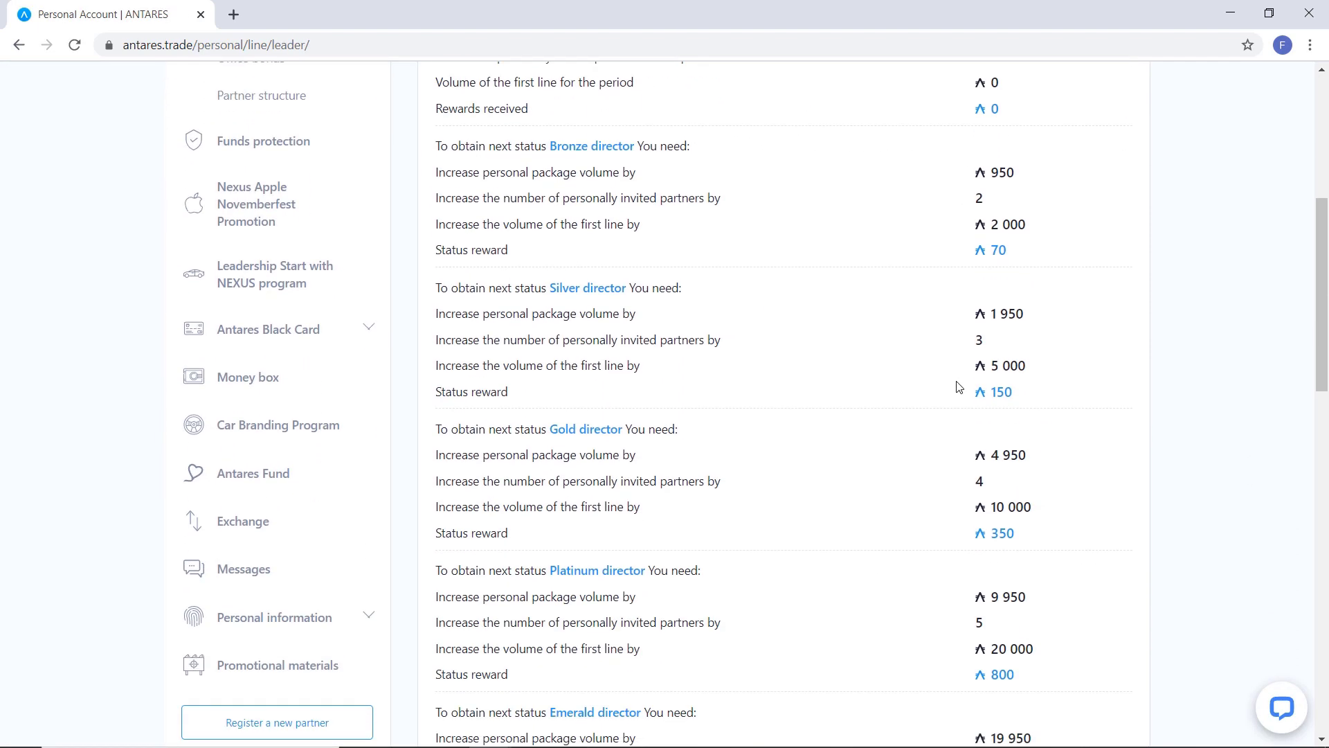
{"action": "scroll", "scroll_direction": "down", "scroll_amount": 3}
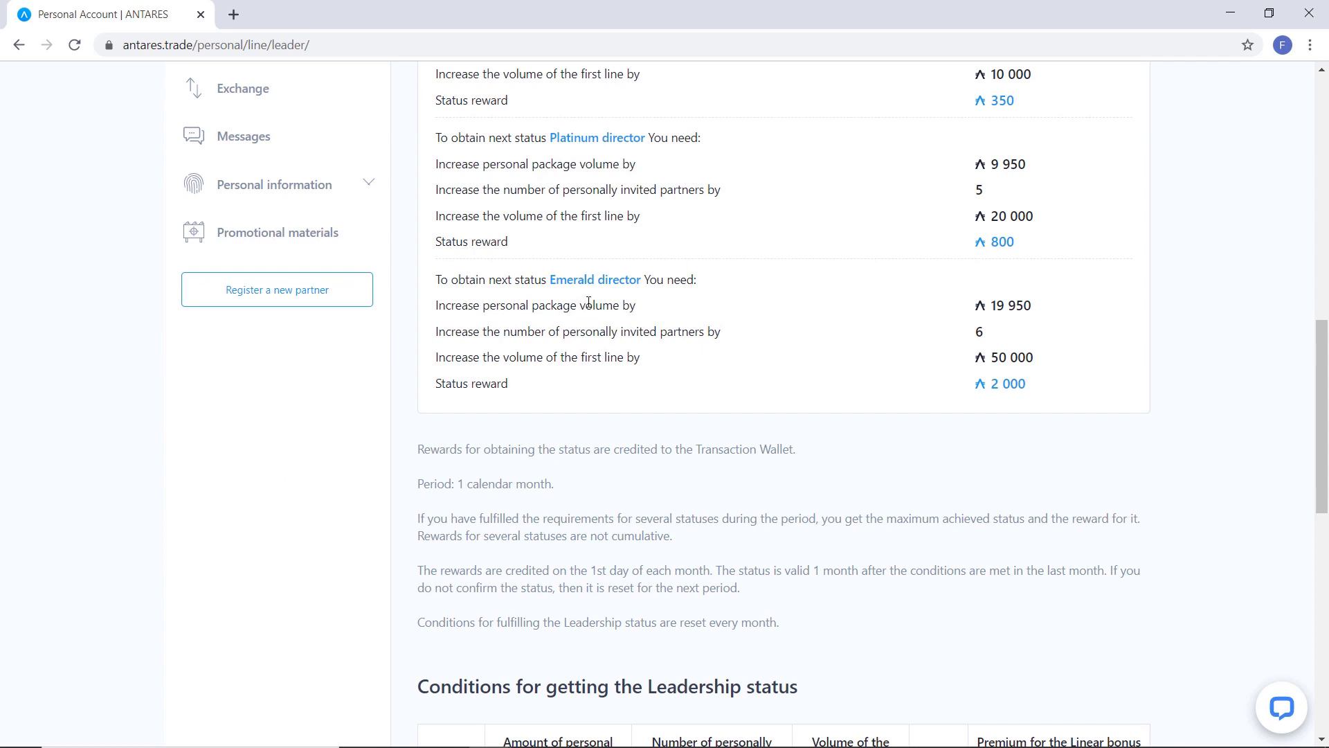
{"action": "mouse_move", "coordinate": [1000, 414]}
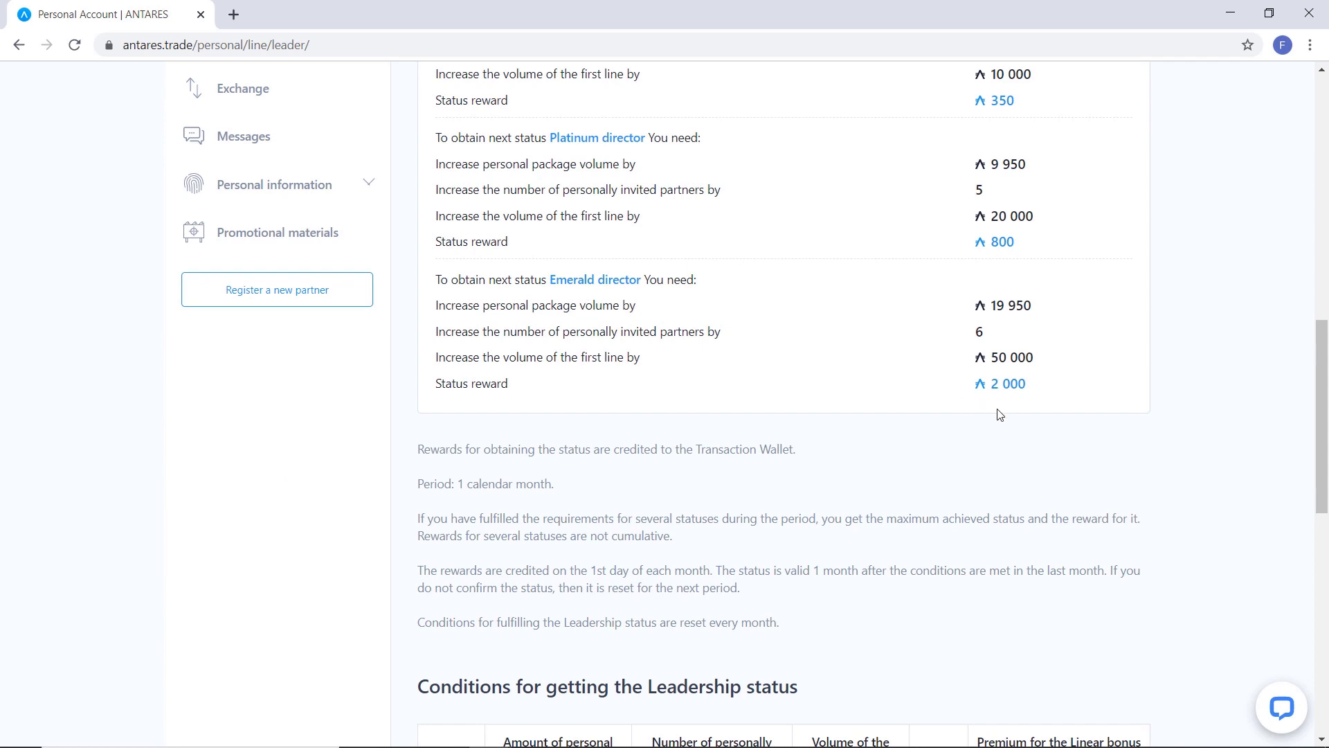
{"action": "mouse_move", "coordinate": [920, 410]}
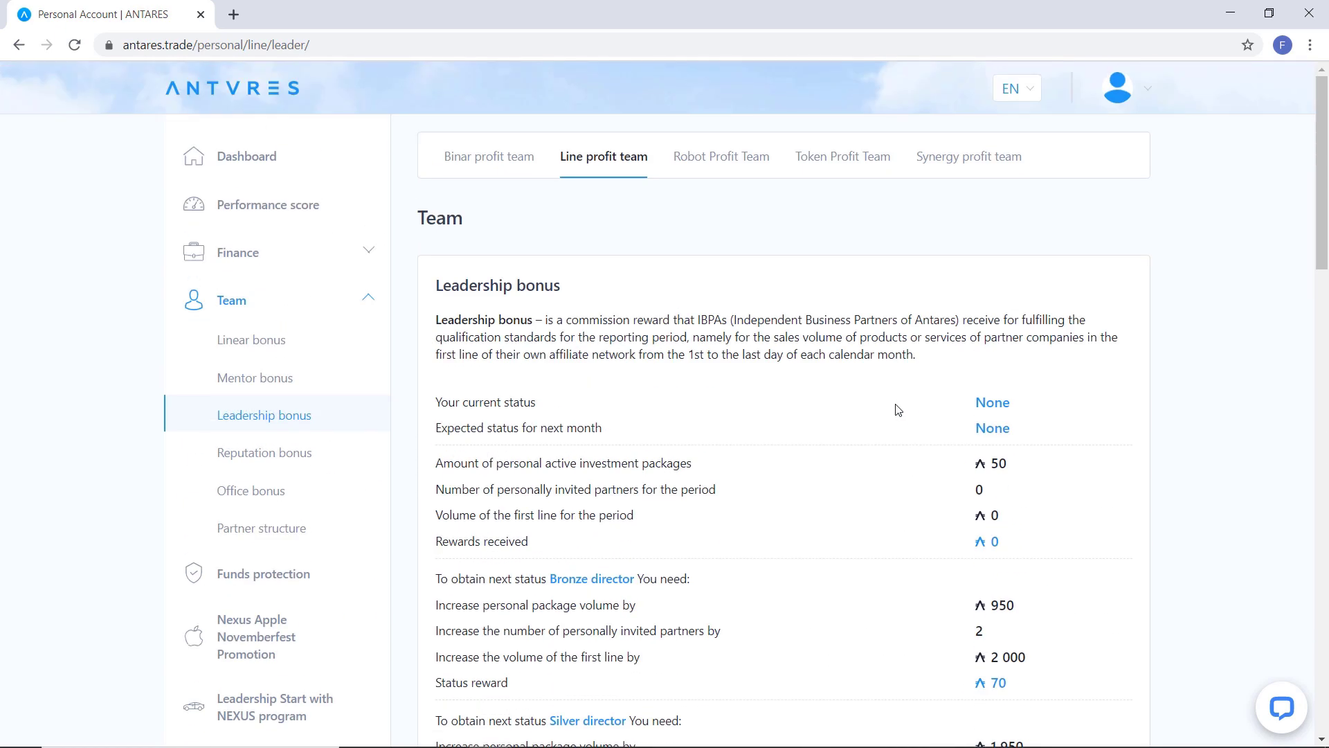
Step: Via Reputation bonus, open Office bonus and scroll its consultation-center and reward tables
{"action": "left_click", "coordinate": [263, 451]}
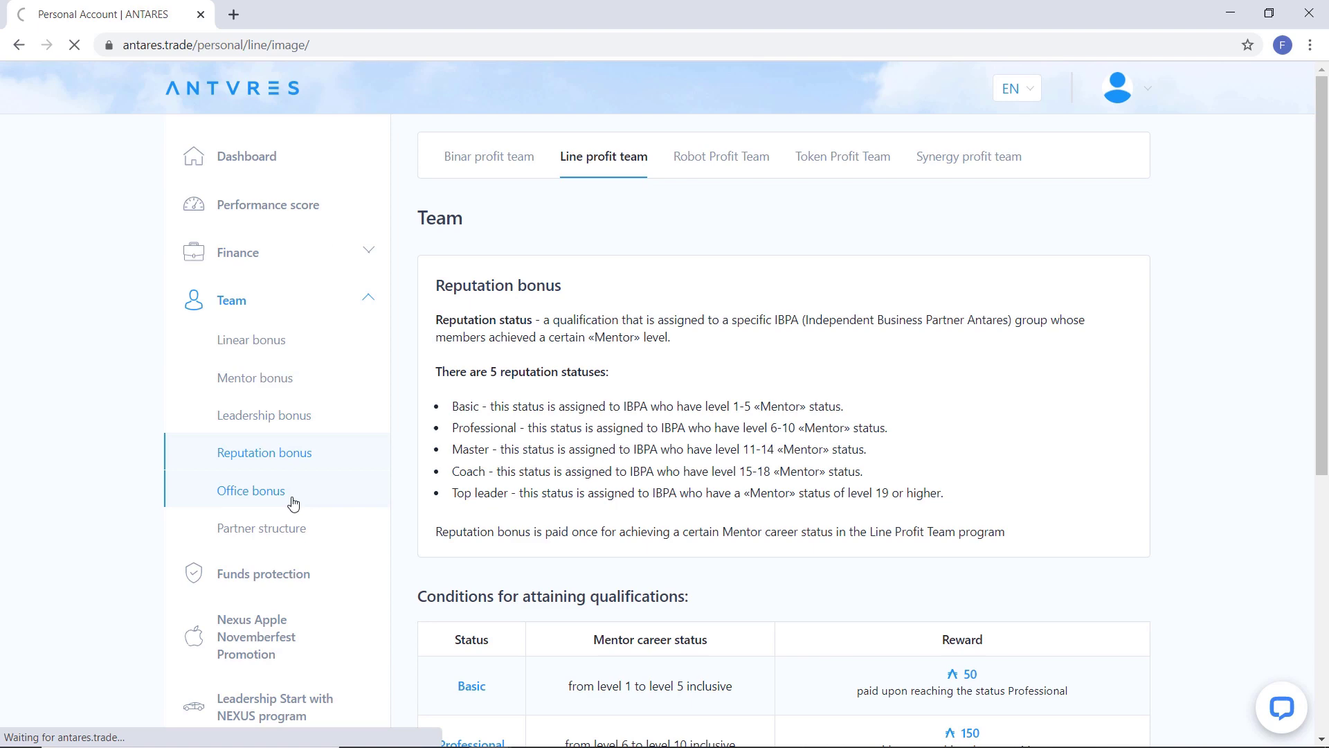
{"action": "left_click", "coordinate": [250, 490]}
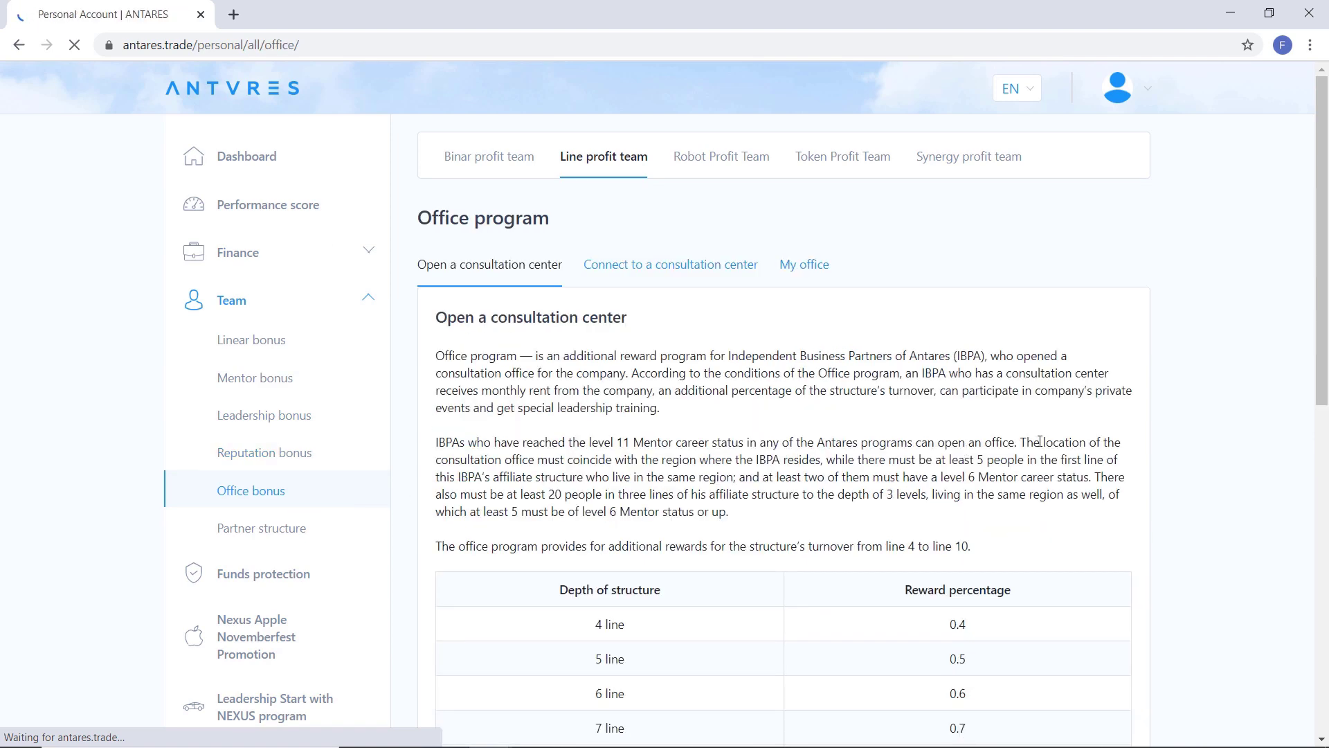
{"action": "scroll", "scroll_direction": "down", "scroll_amount": 3}
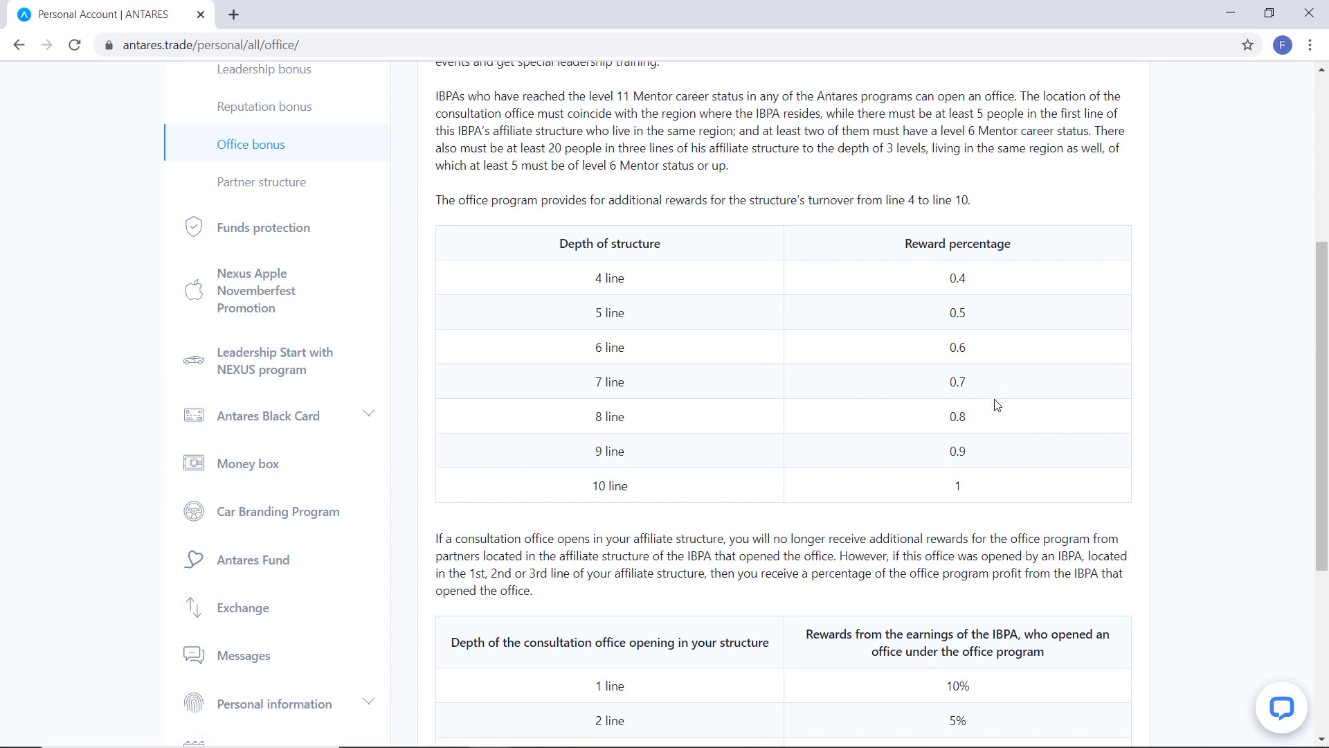
{"action": "mouse_move", "coordinate": [1001, 429]}
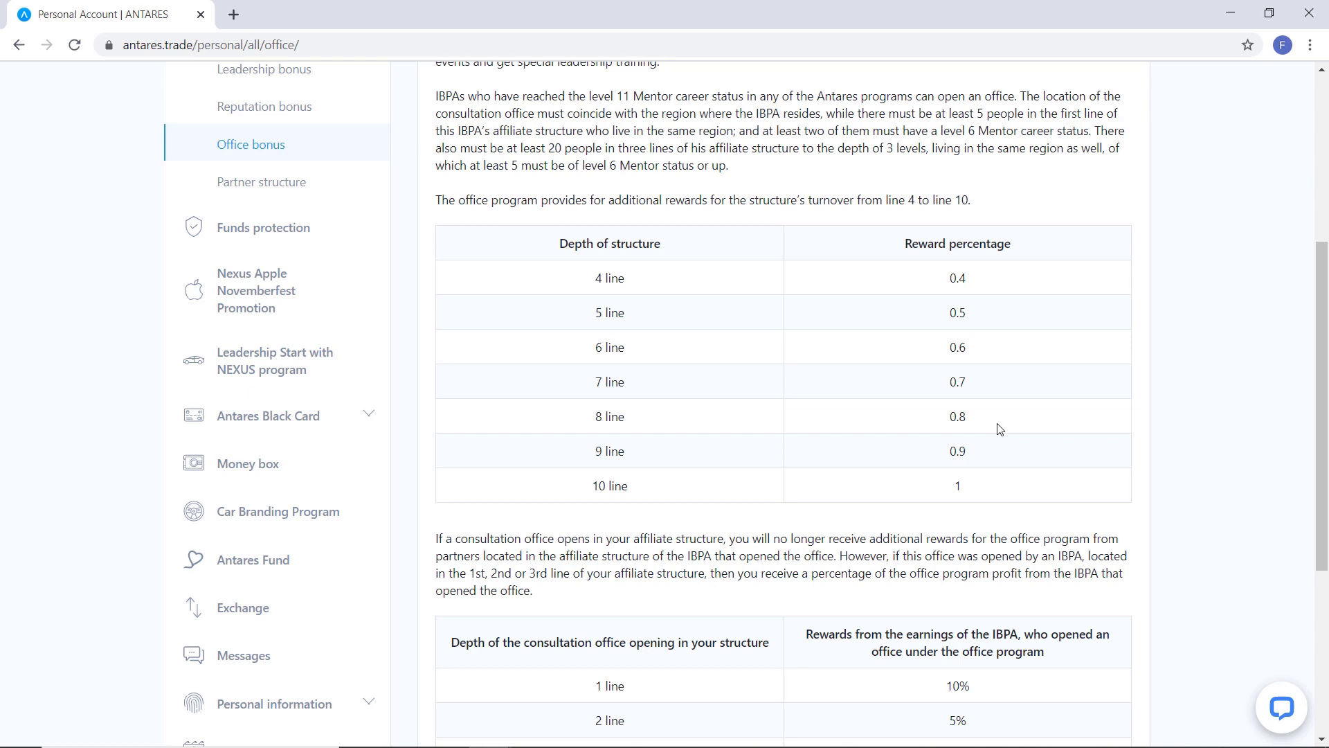
{"action": "scroll", "scroll_direction": "down", "scroll_amount": 3}
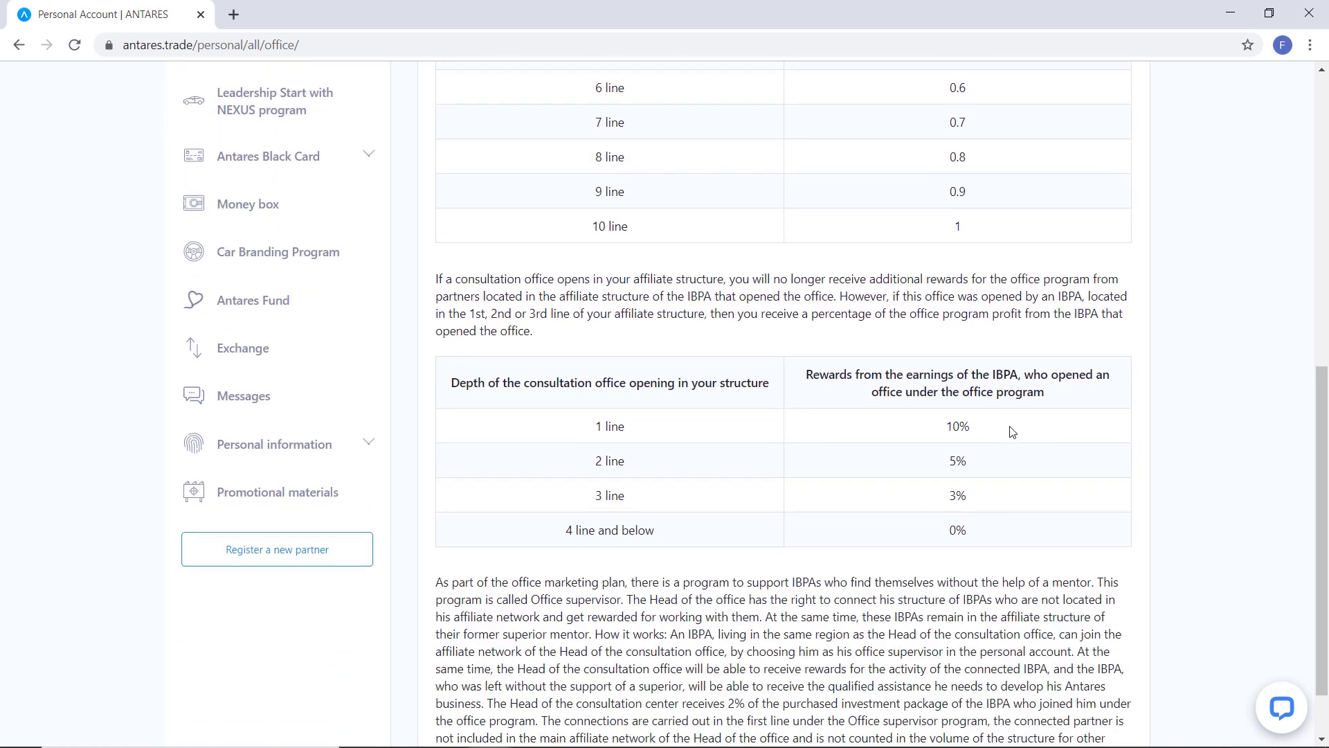
{"action": "mouse_move", "coordinate": [1004, 522]}
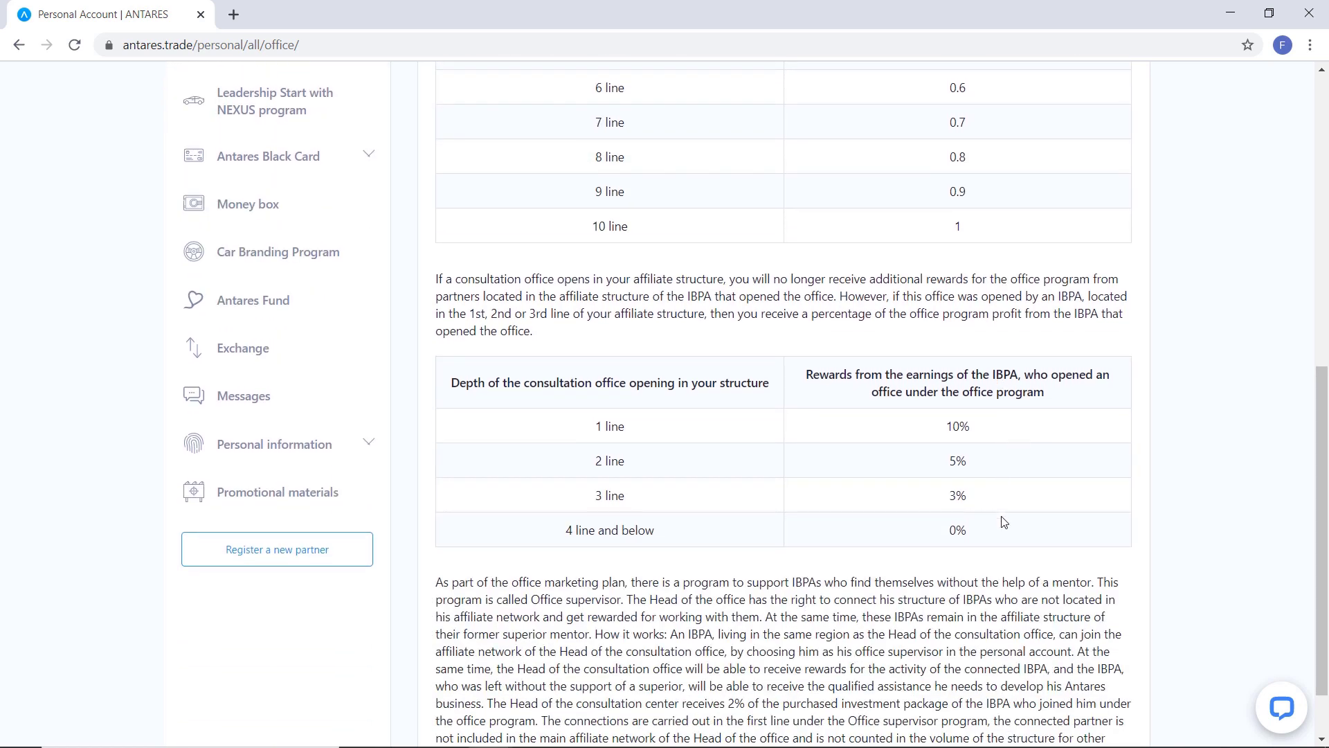
{"action": "scroll", "scroll_direction": "down", "scroll_amount": 3}
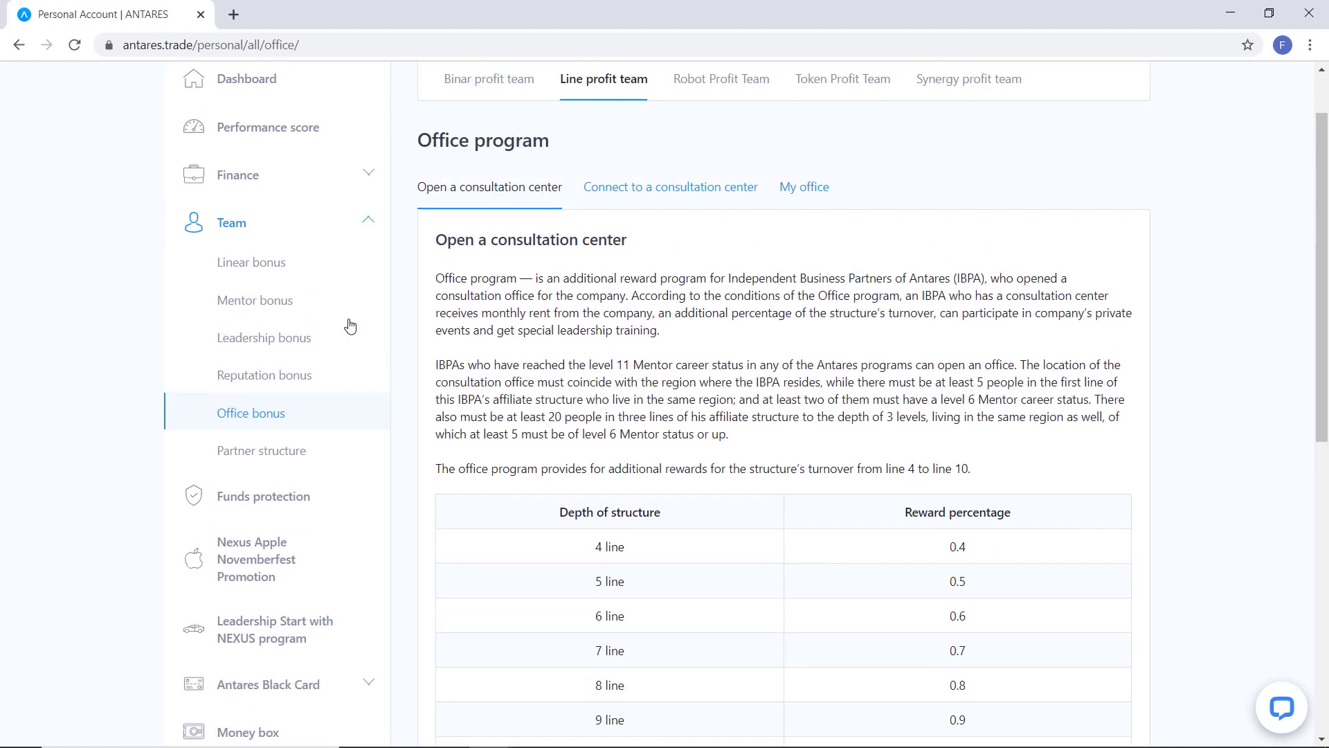
Step: Via Leadership bonus, open Reputation bonus and scroll the five-status qualification table
{"action": "left_click", "coordinate": [263, 338]}
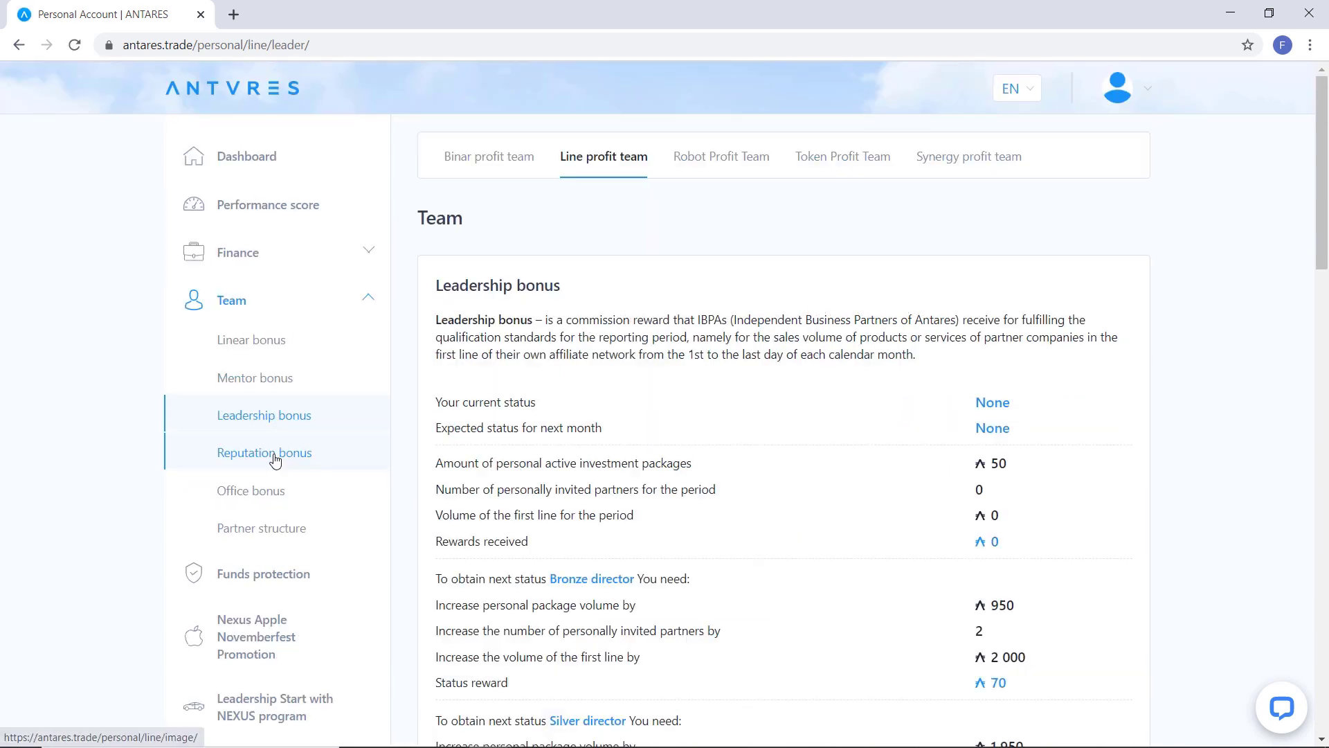
{"action": "left_click", "coordinate": [263, 452]}
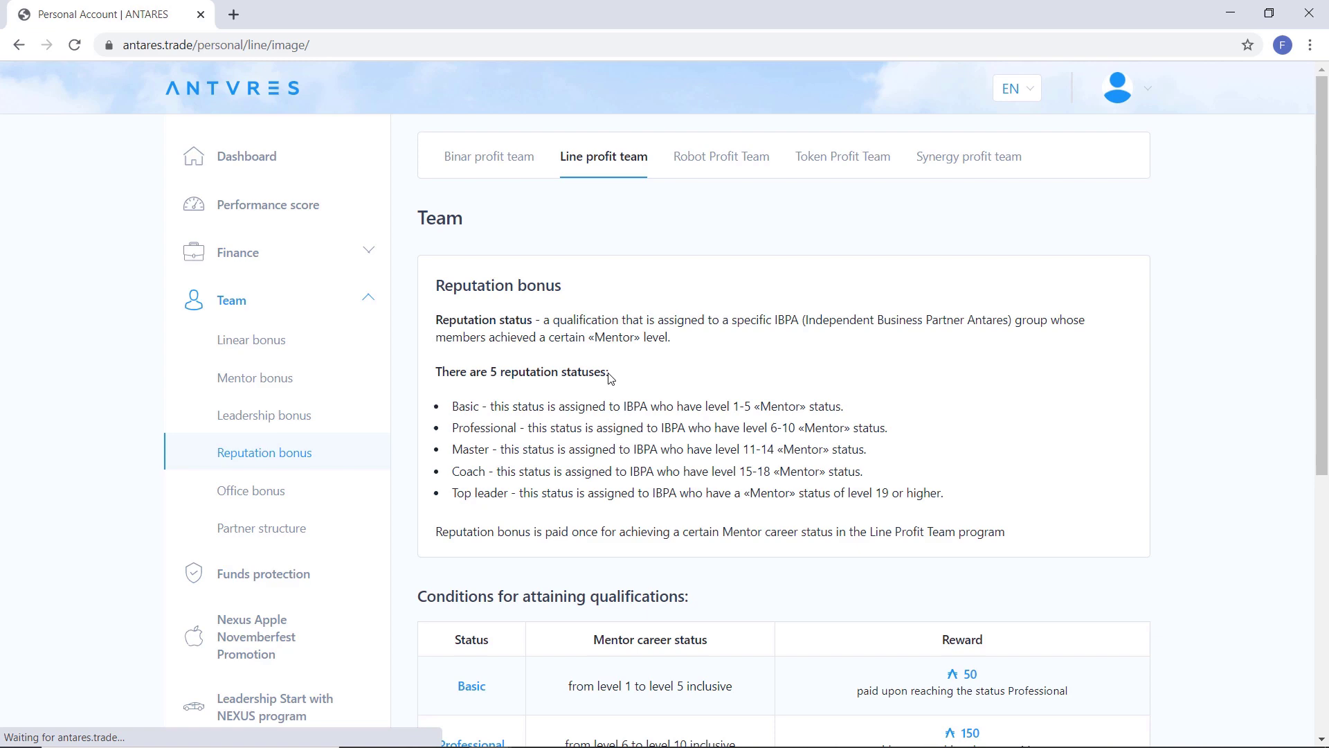
{"action": "scroll", "scroll_direction": "down", "scroll_amount": 3}
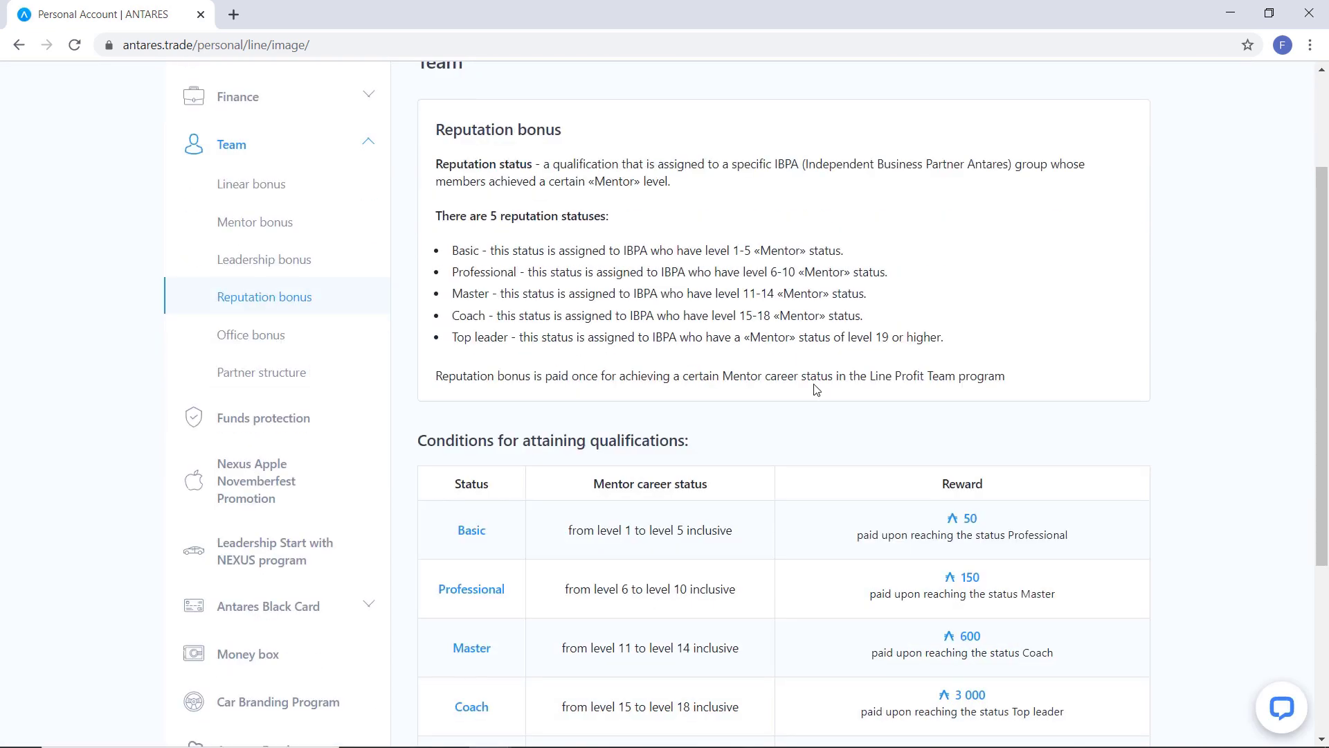
{"action": "scroll", "scroll_direction": "down", "scroll_amount": 3}
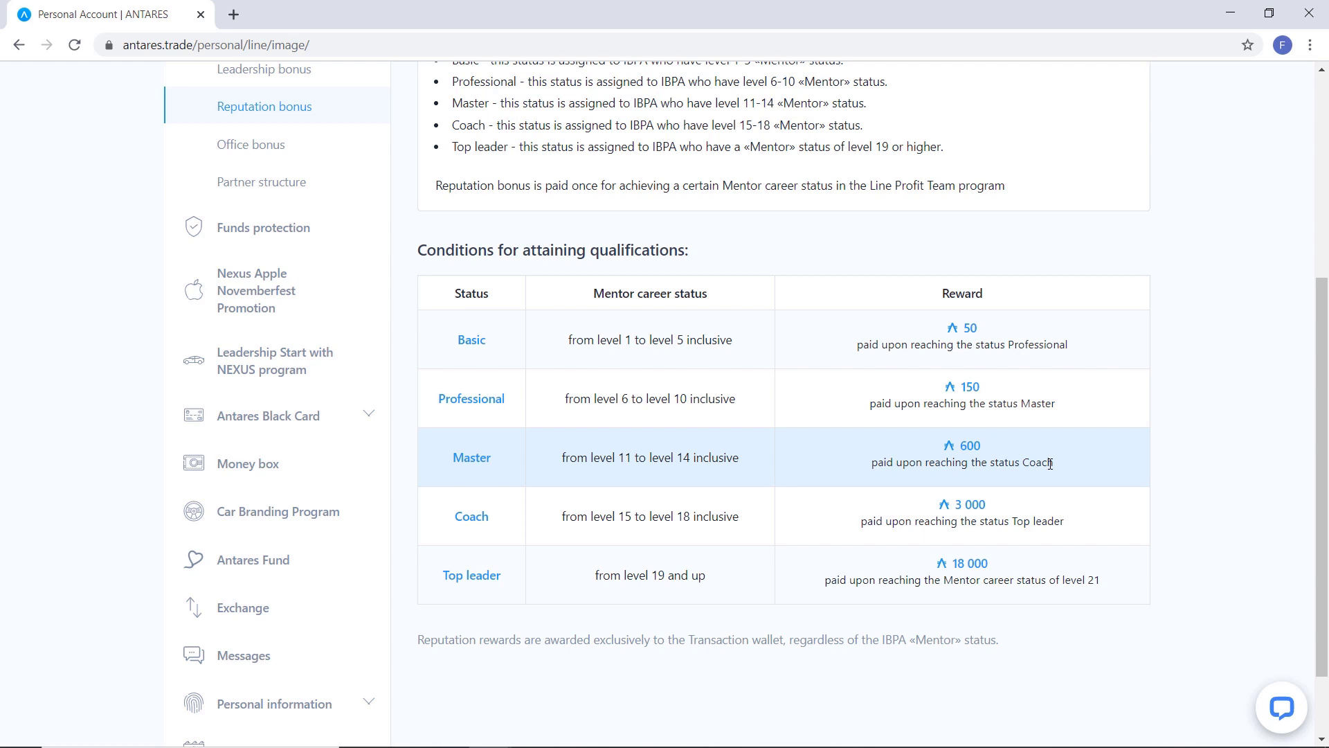
{"action": "mouse_move", "coordinate": [1066, 469]}
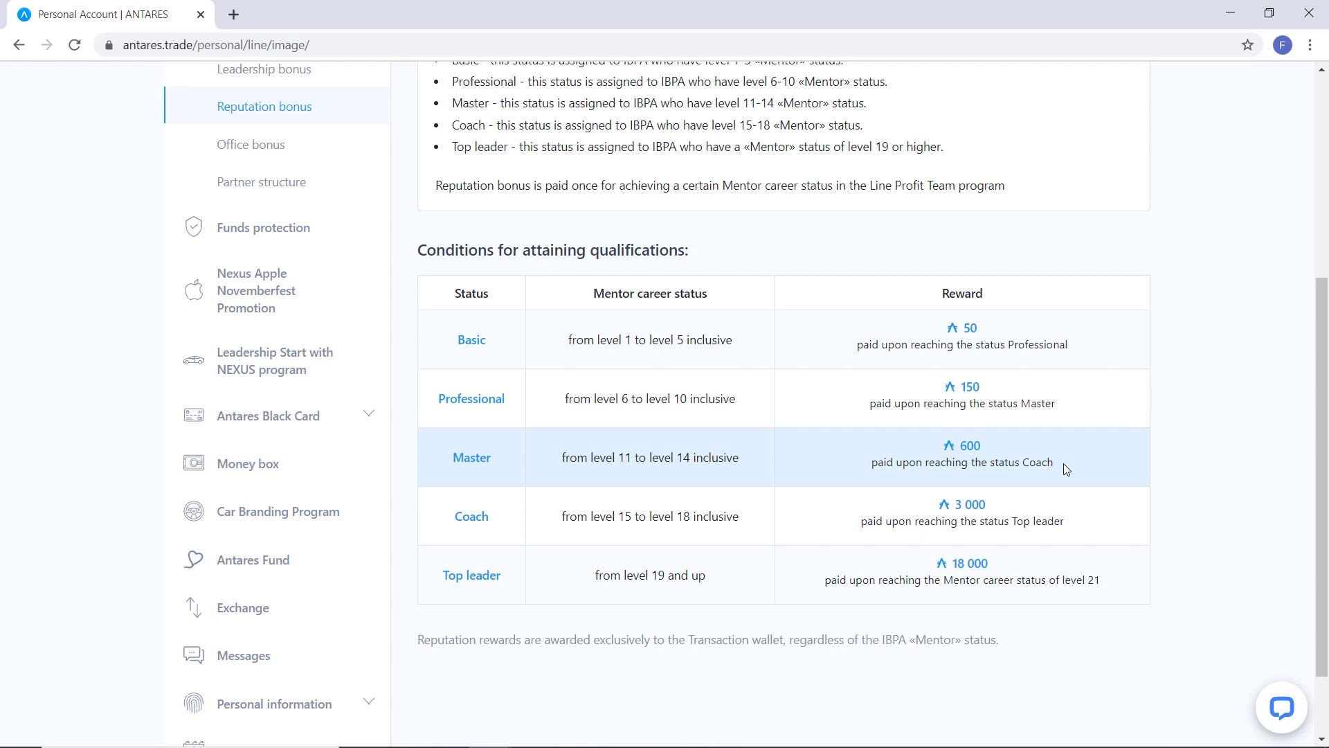
{"action": "mouse_move", "coordinate": [1093, 529]}
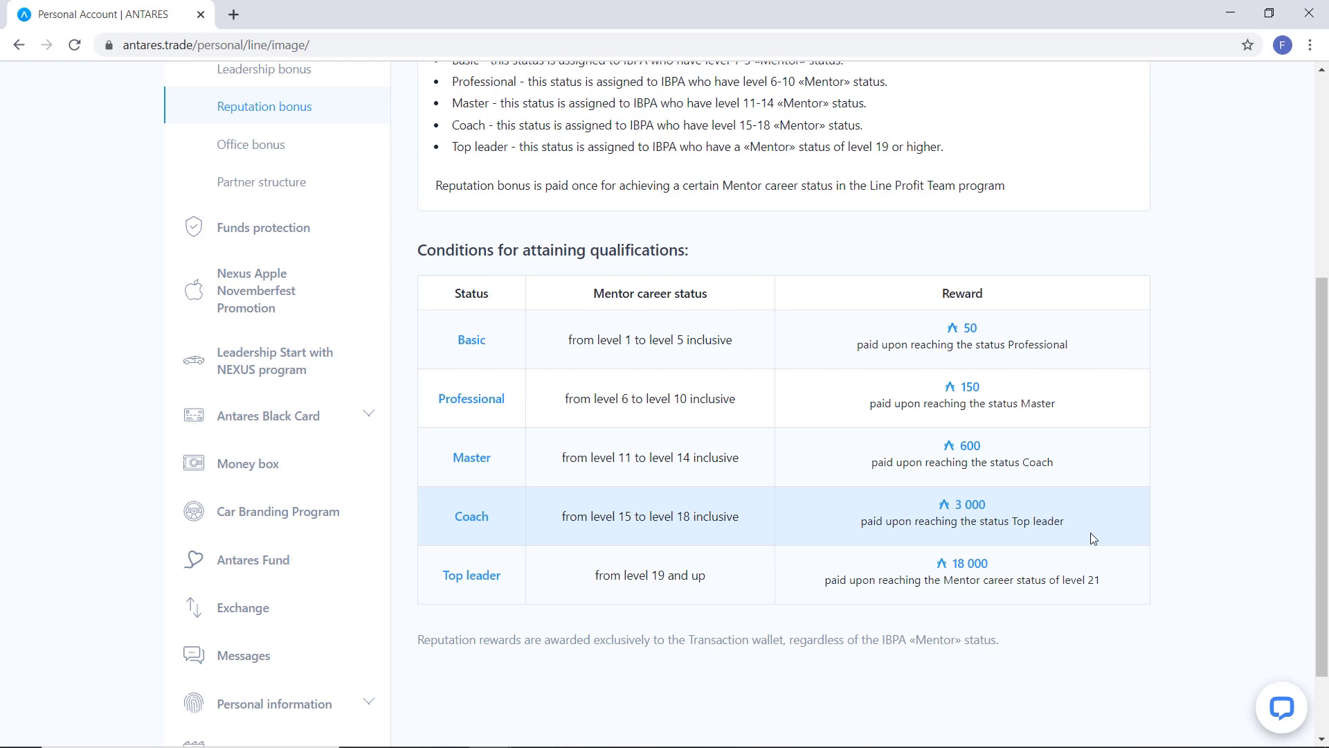
{"action": "mouse_move", "coordinate": [1109, 585]}
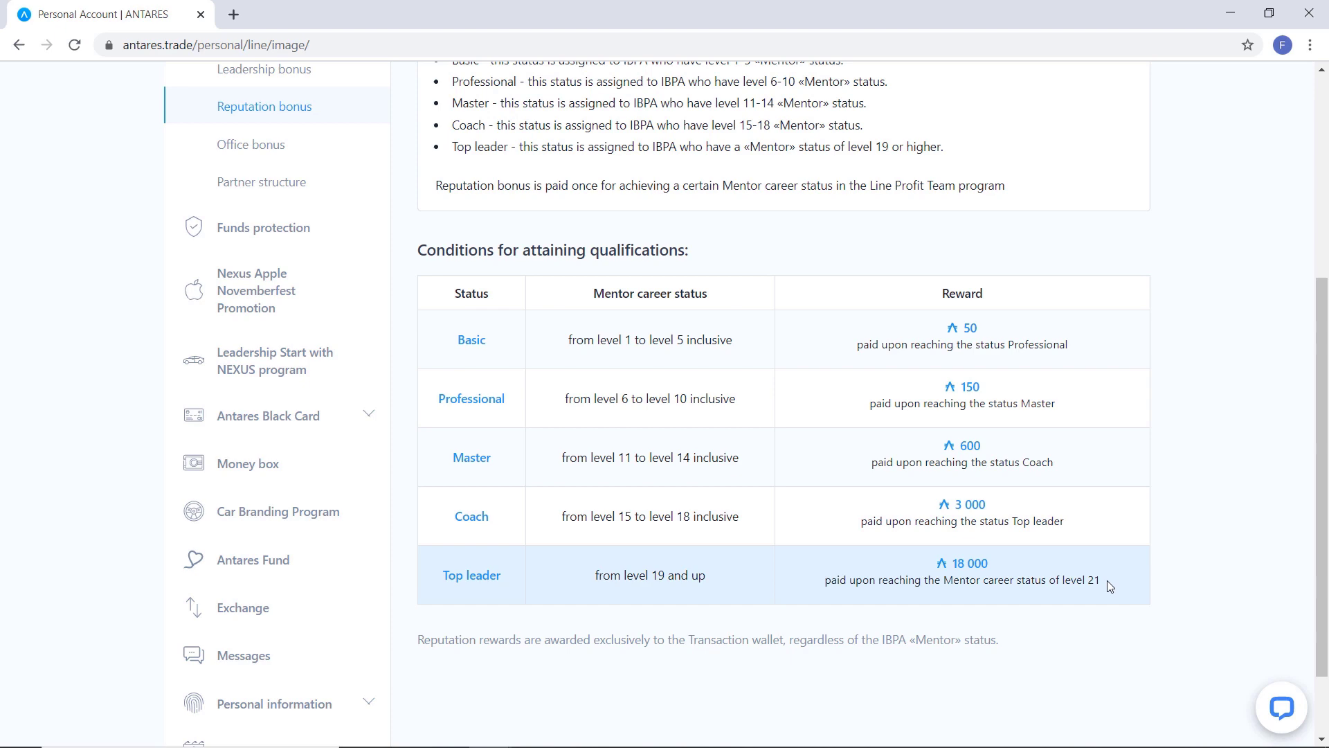
{"action": "scroll", "scroll_direction": "down", "scroll_amount": 3}
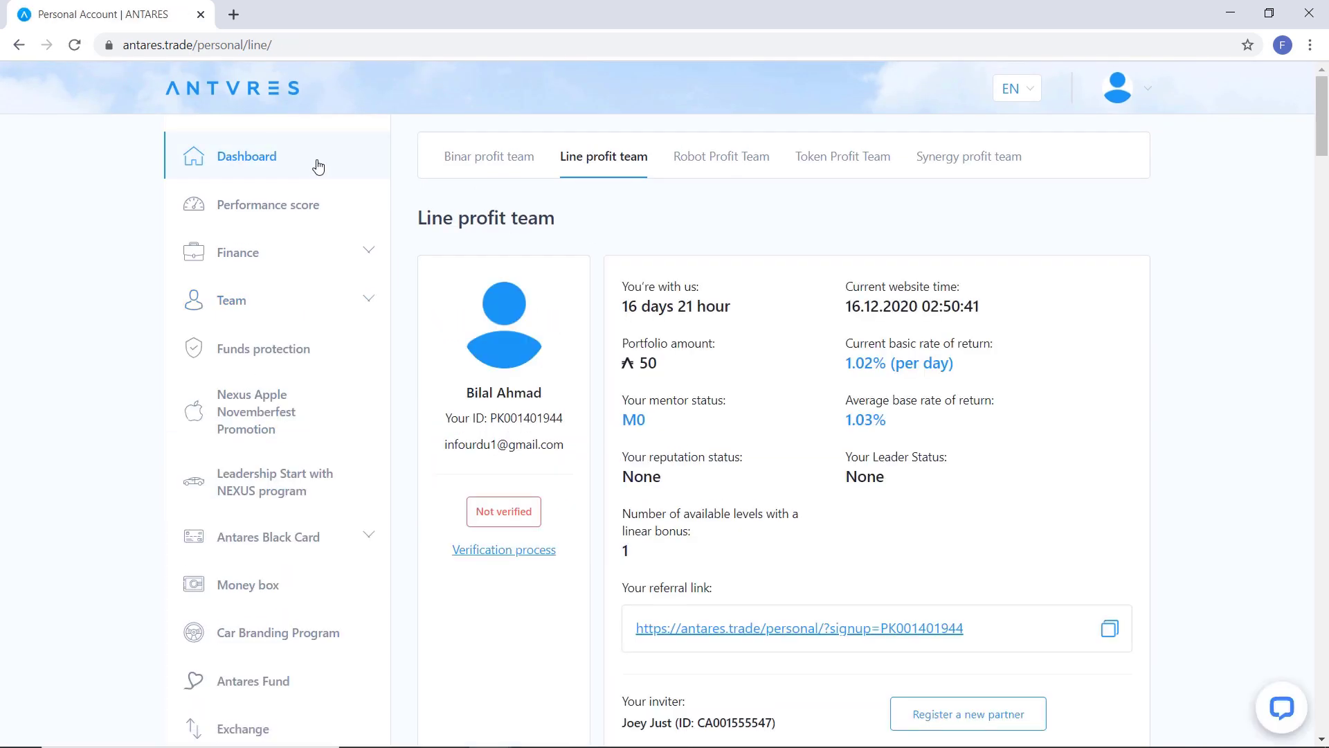
Step: Under Finance, view My investment package showing the ₳50 package with ₳6.29 credited
{"action": "left_click", "coordinate": [238, 252]}
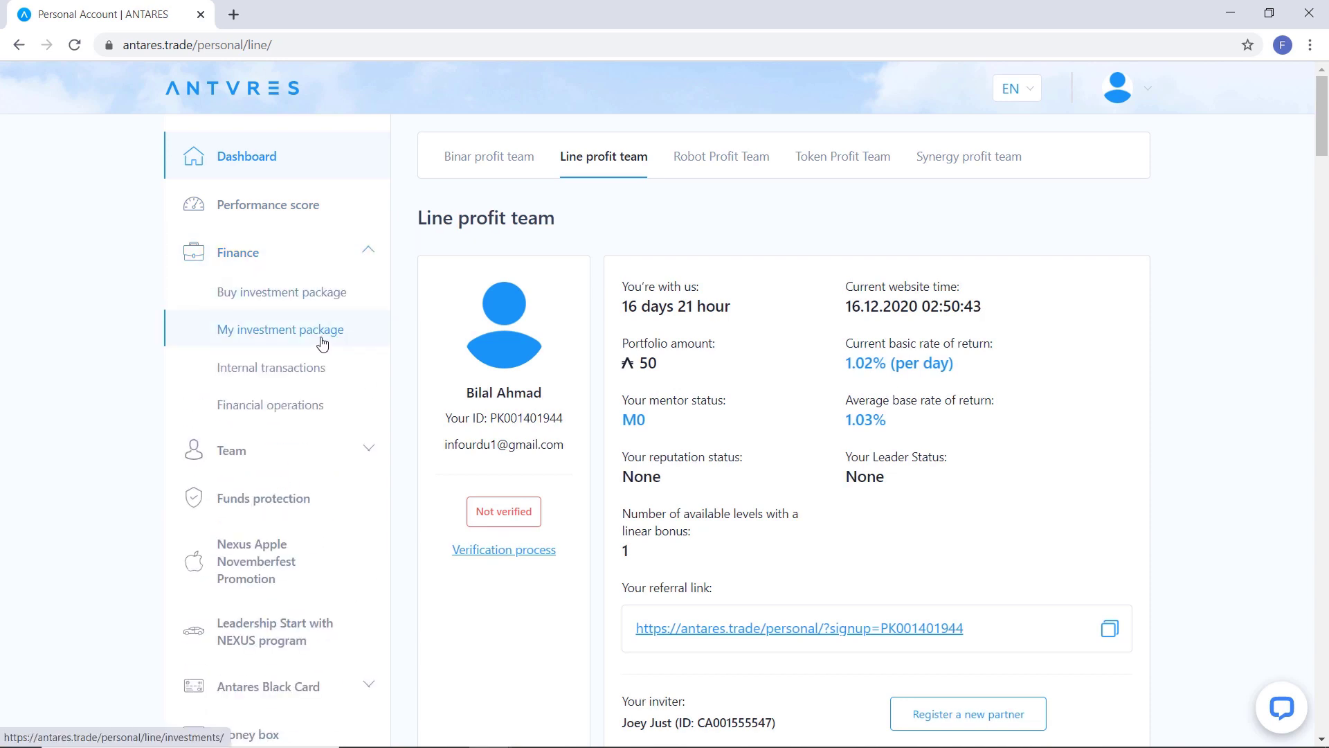
{"action": "left_click", "coordinate": [281, 330]}
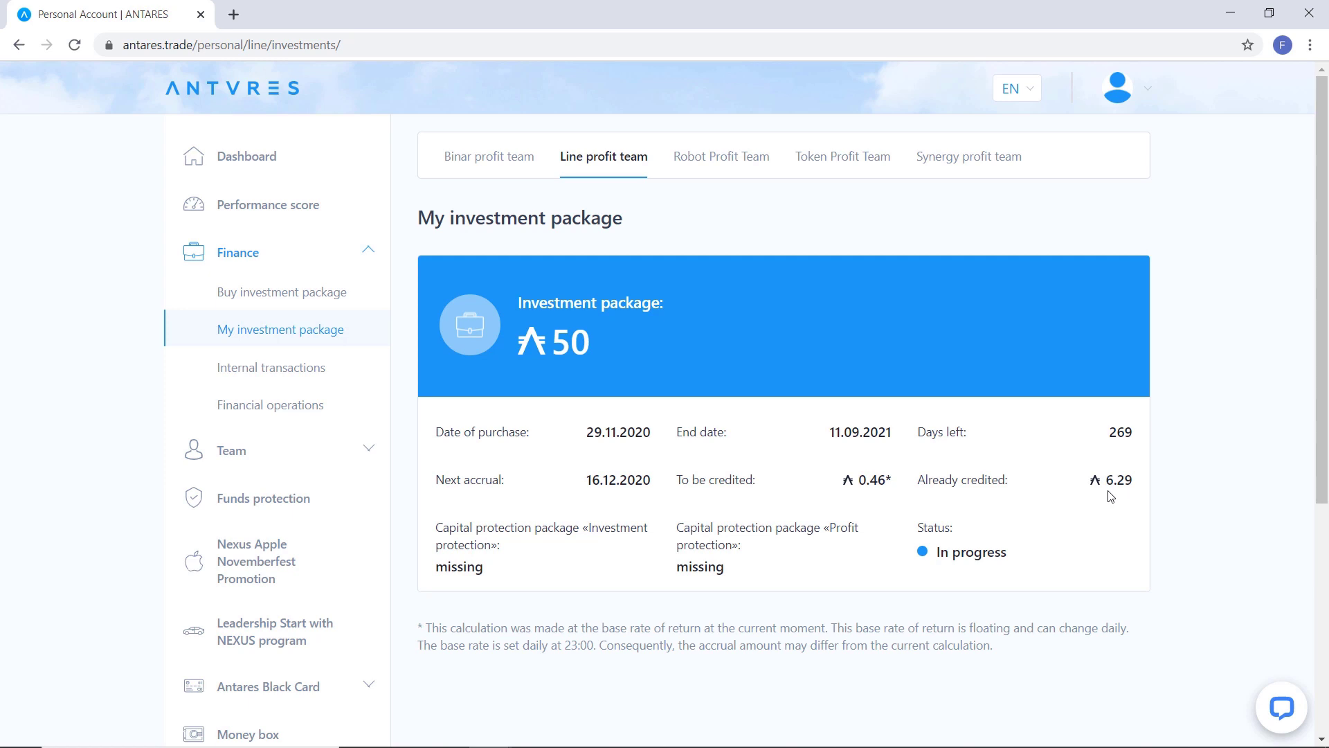
{"action": "mouse_move", "coordinate": [1128, 497]}
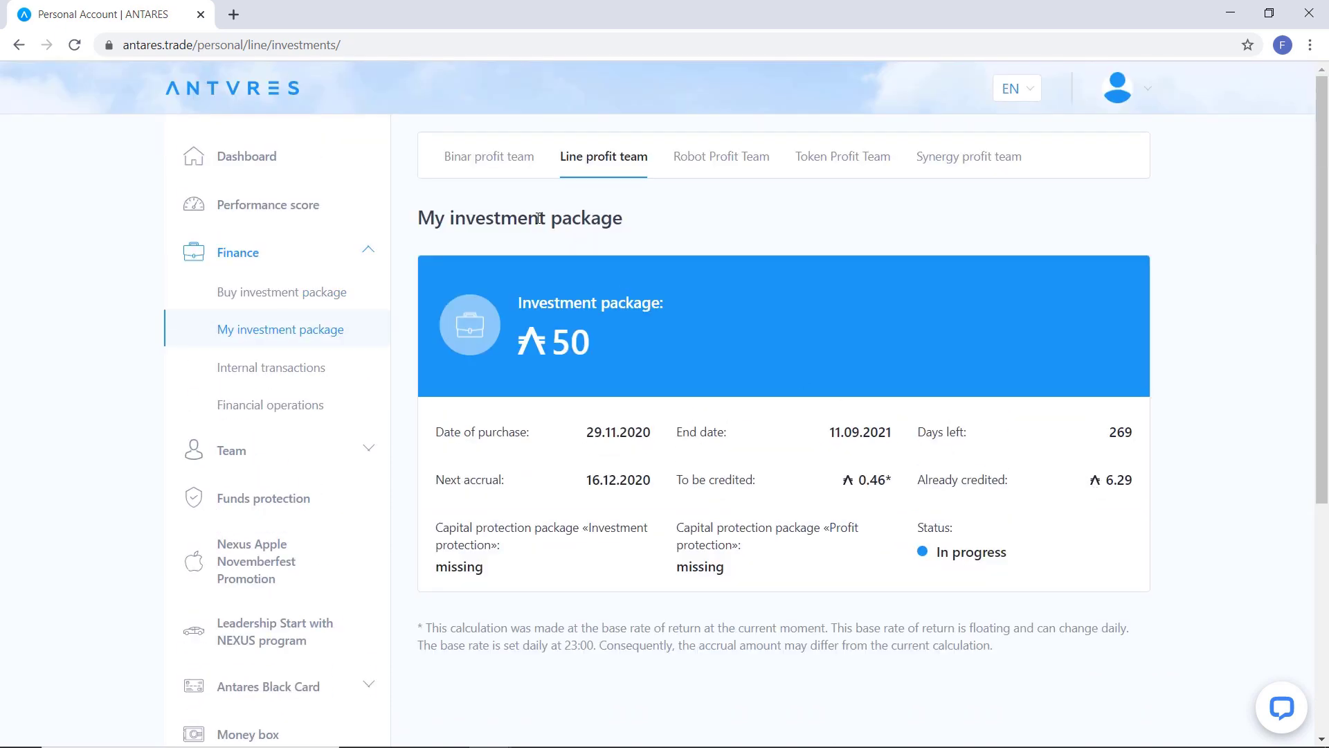
Step: Back on the dashboard, choose Withdraw funds under the ₳6.29 Bonus Wallet
{"action": "left_click", "coordinate": [248, 156]}
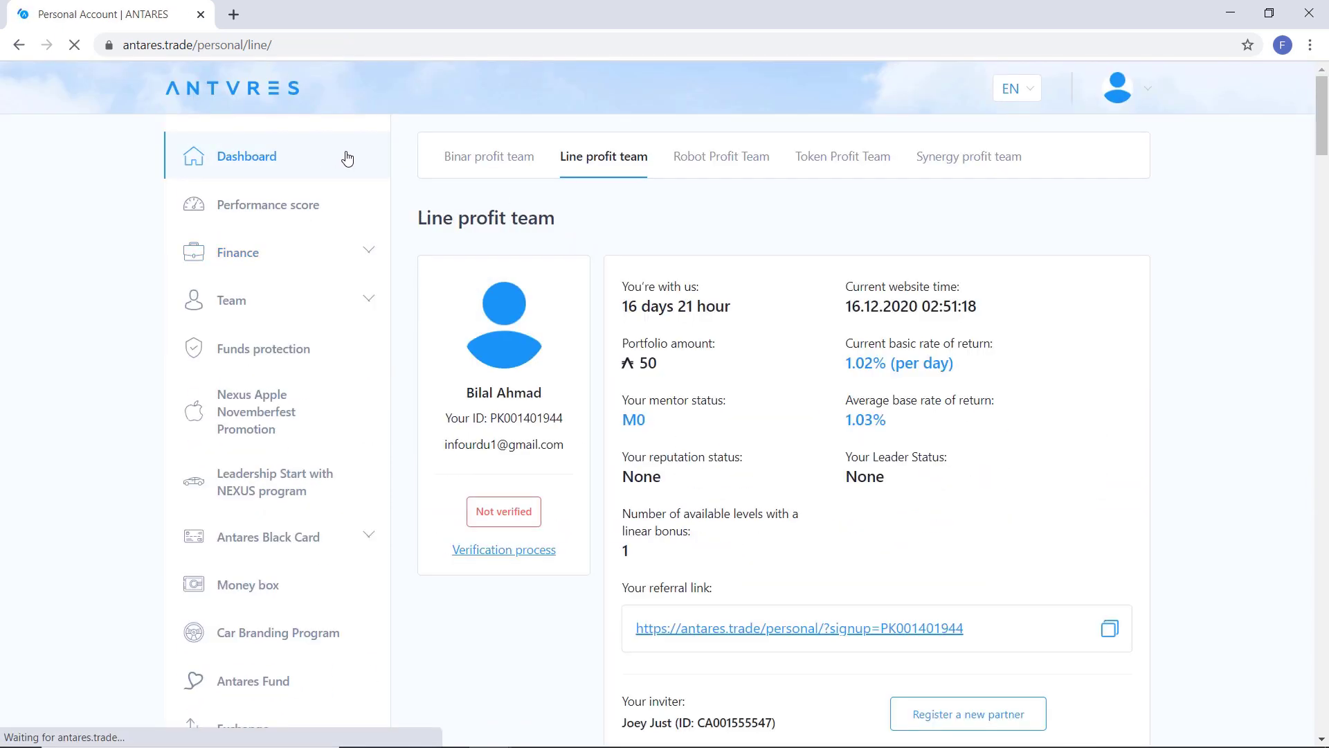
{"action": "scroll", "scroll_direction": "down", "scroll_amount": 3}
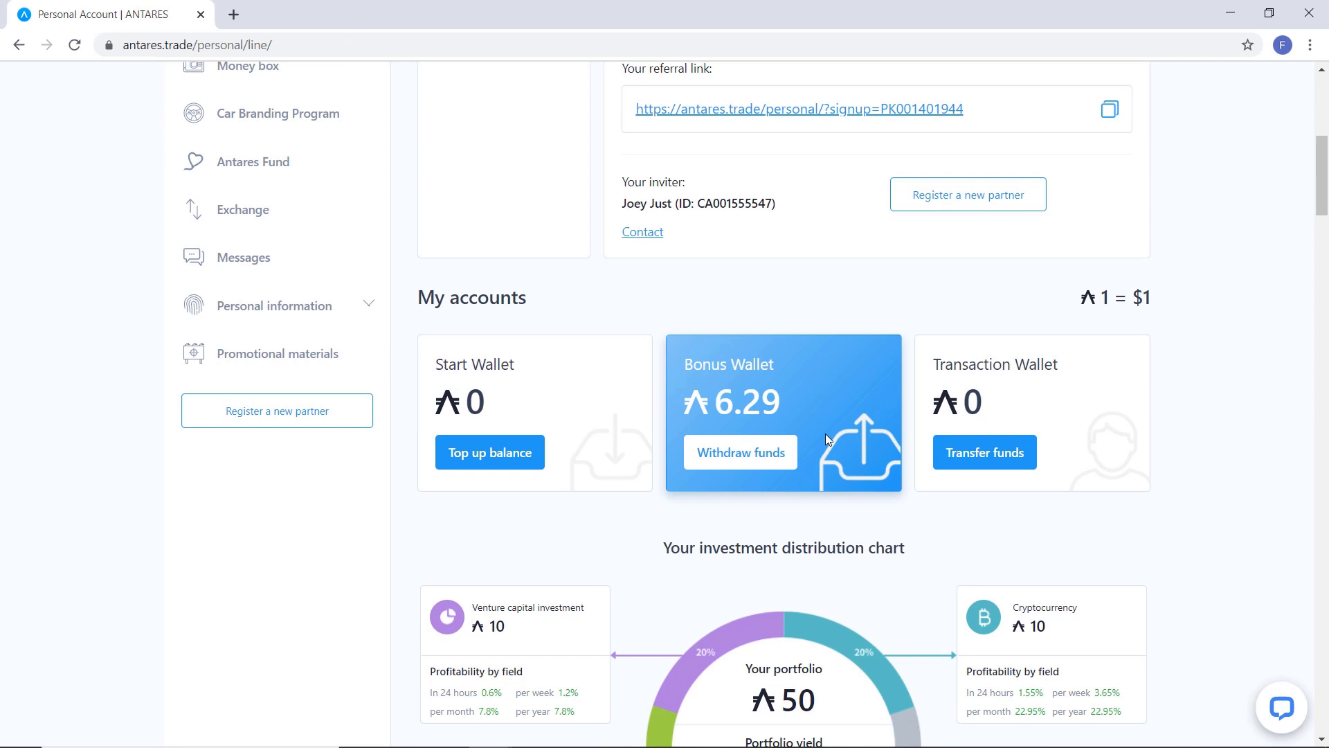
{"action": "left_click", "coordinate": [739, 451]}
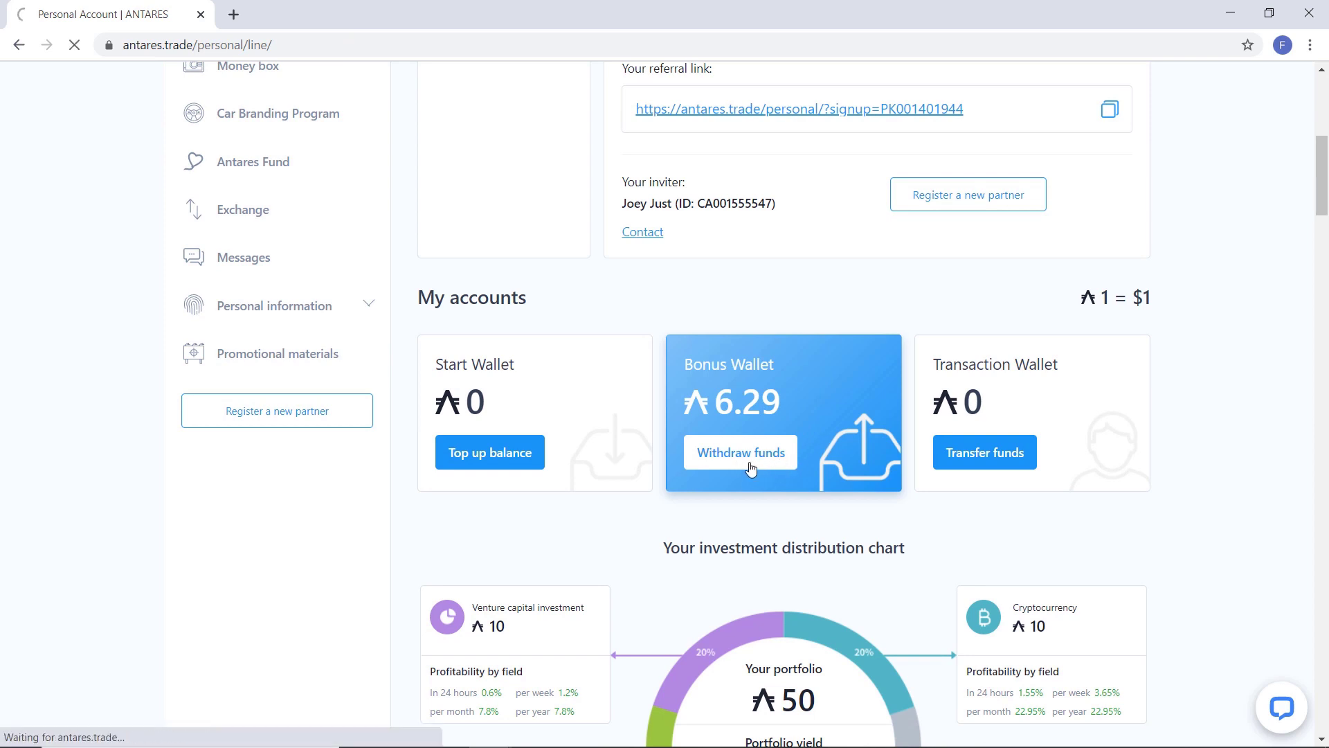
Step: Select interchange as the withdrawal service, showing the Bitcoin form and empty withdrawal history
{"action": "left_click", "coordinate": [739, 451]}
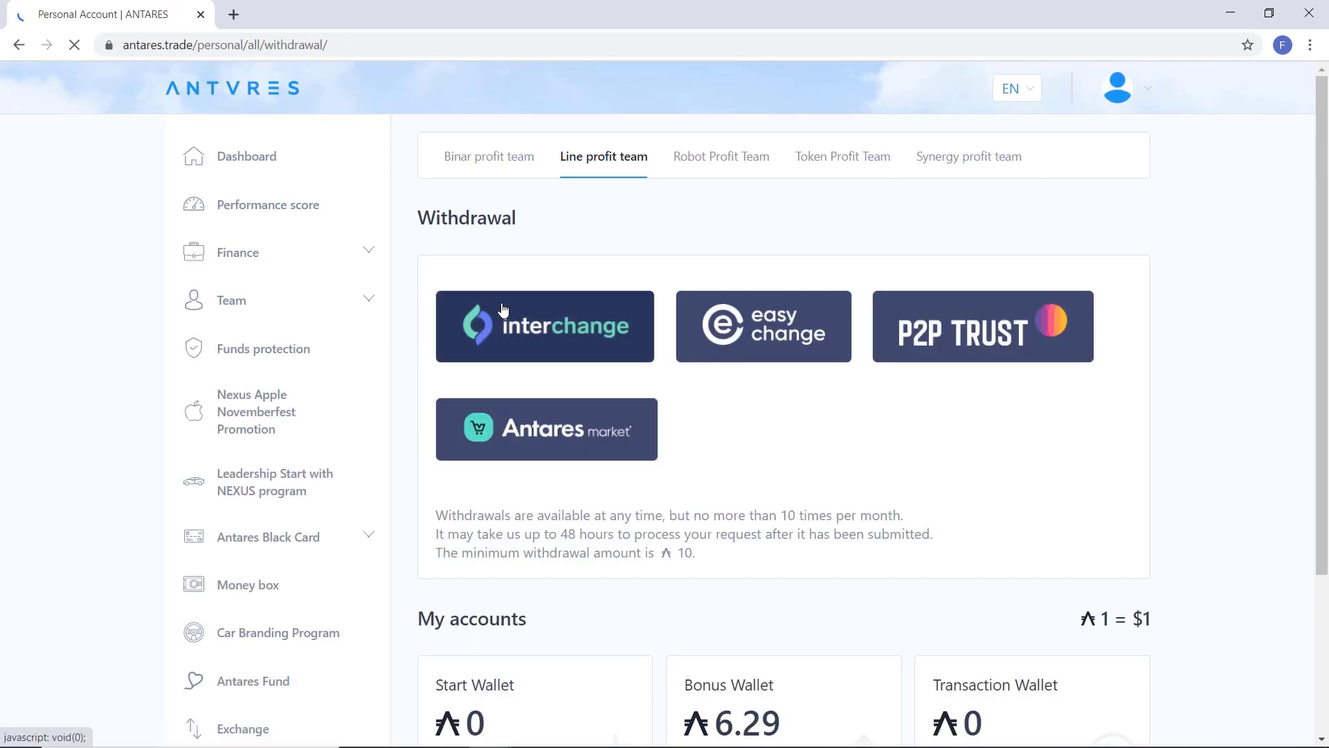
{"action": "left_click", "coordinate": [545, 327]}
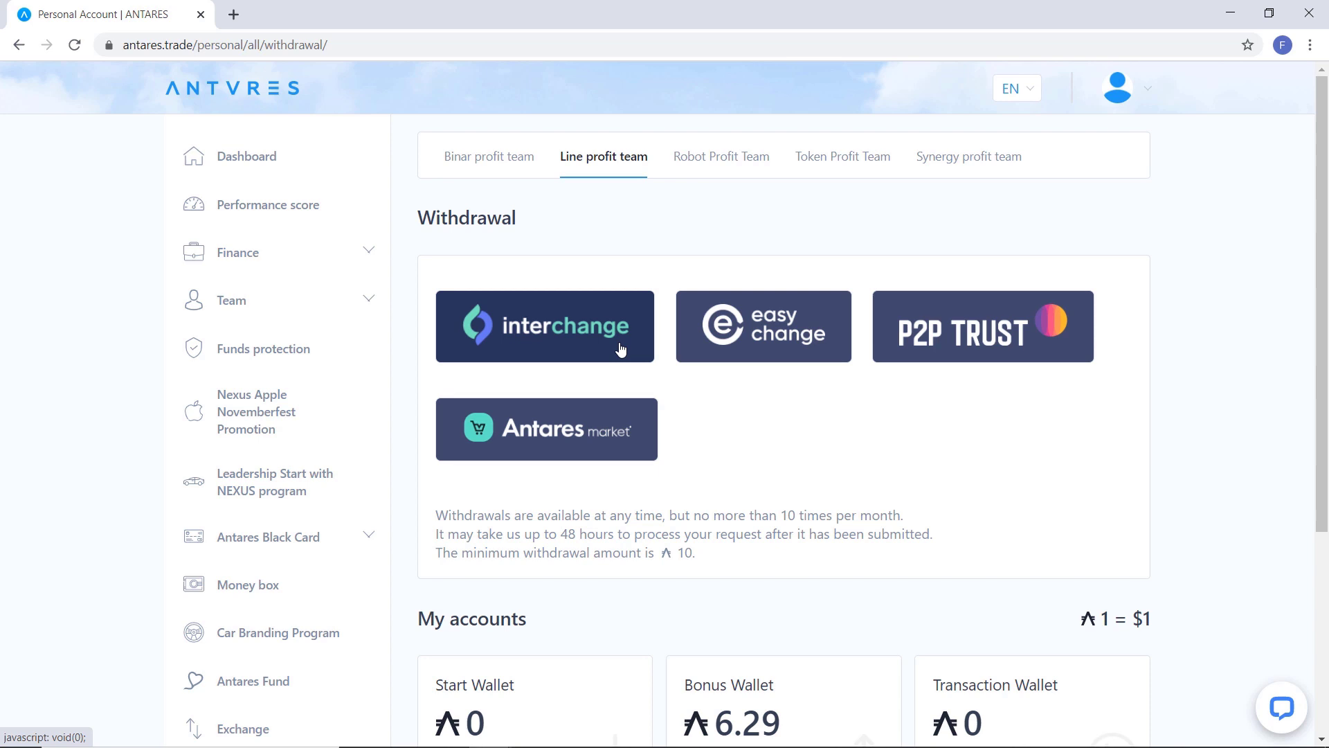
{"action": "left_click", "coordinate": [545, 327]}
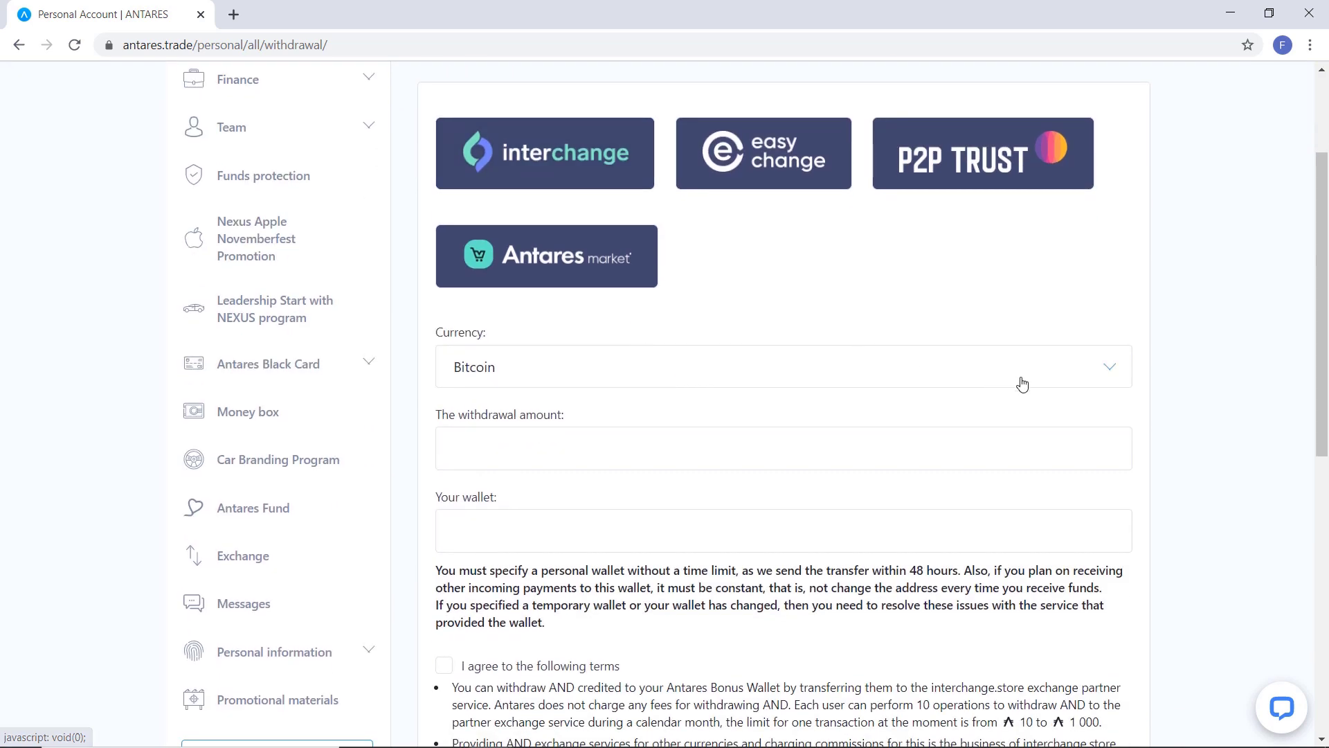
{"action": "left_click", "coordinate": [780, 365]}
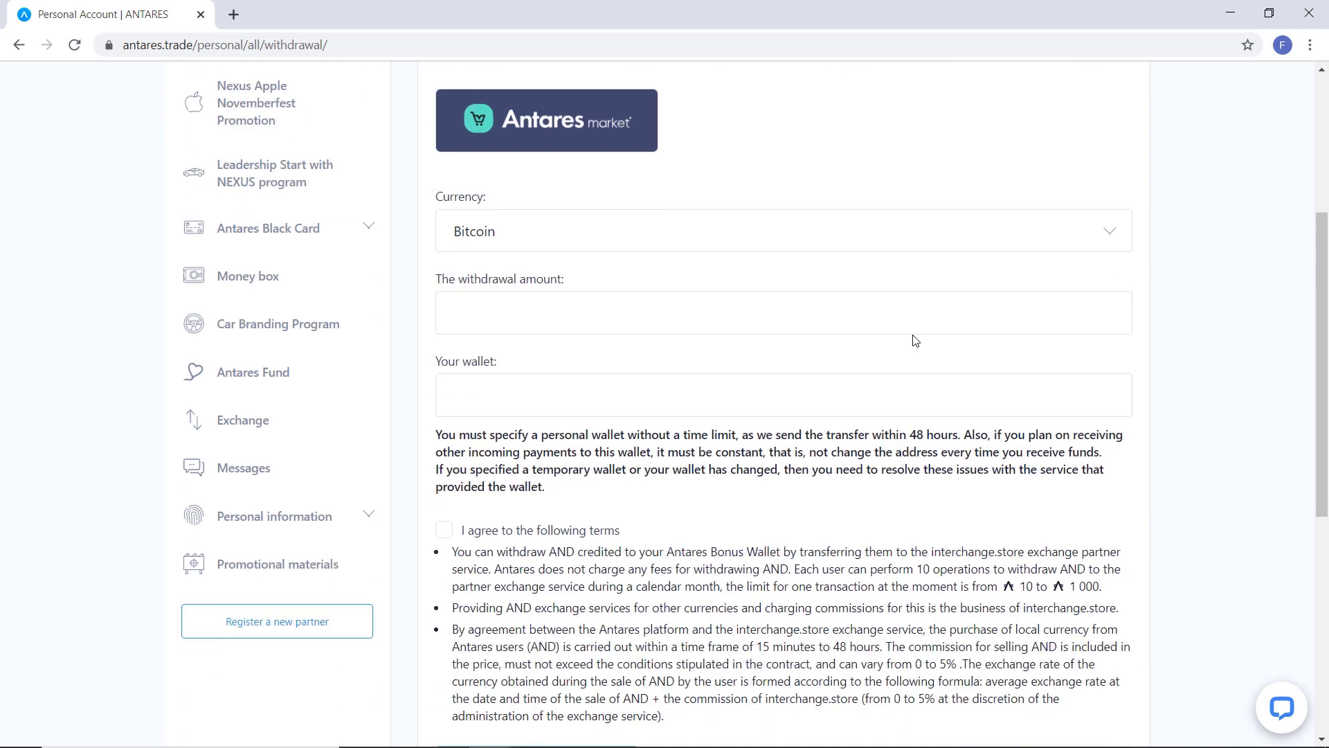
{"action": "scroll", "scroll_direction": "down", "scroll_amount": 3}
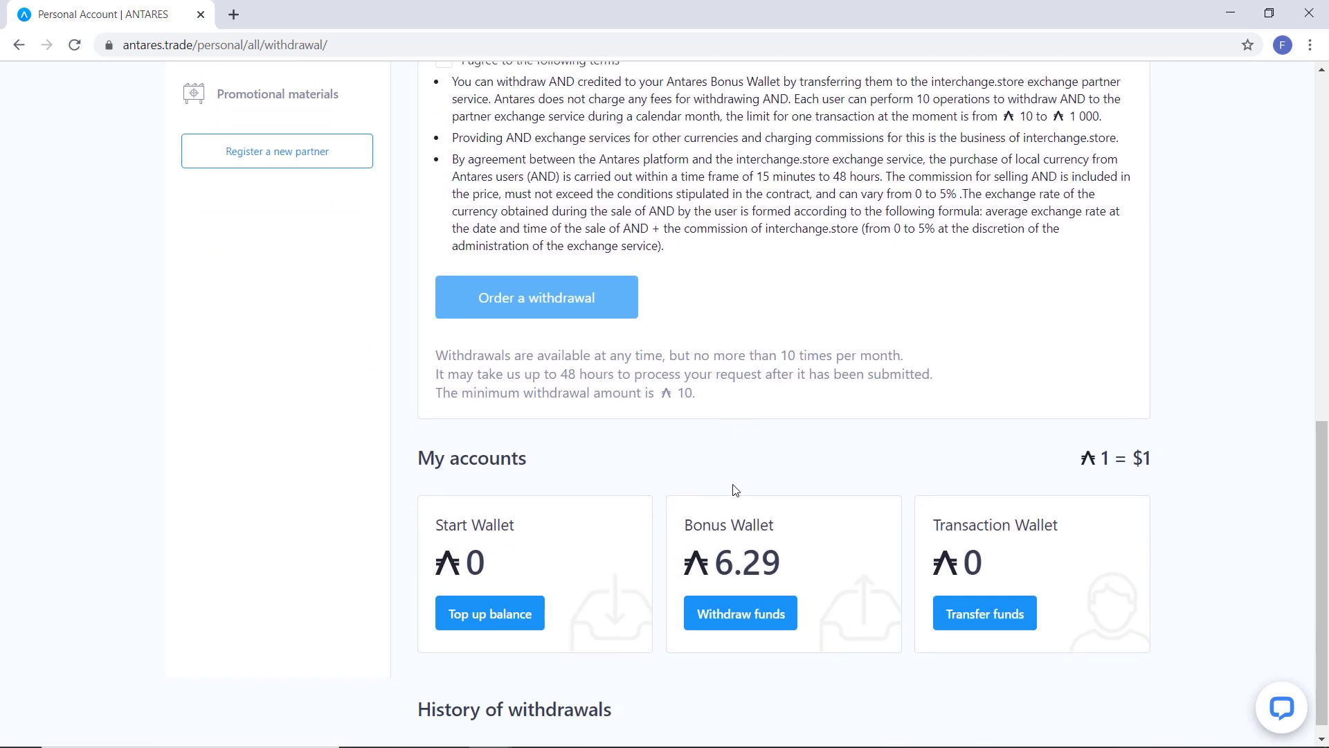
{"action": "scroll", "scroll_direction": "down", "scroll_amount": 3}
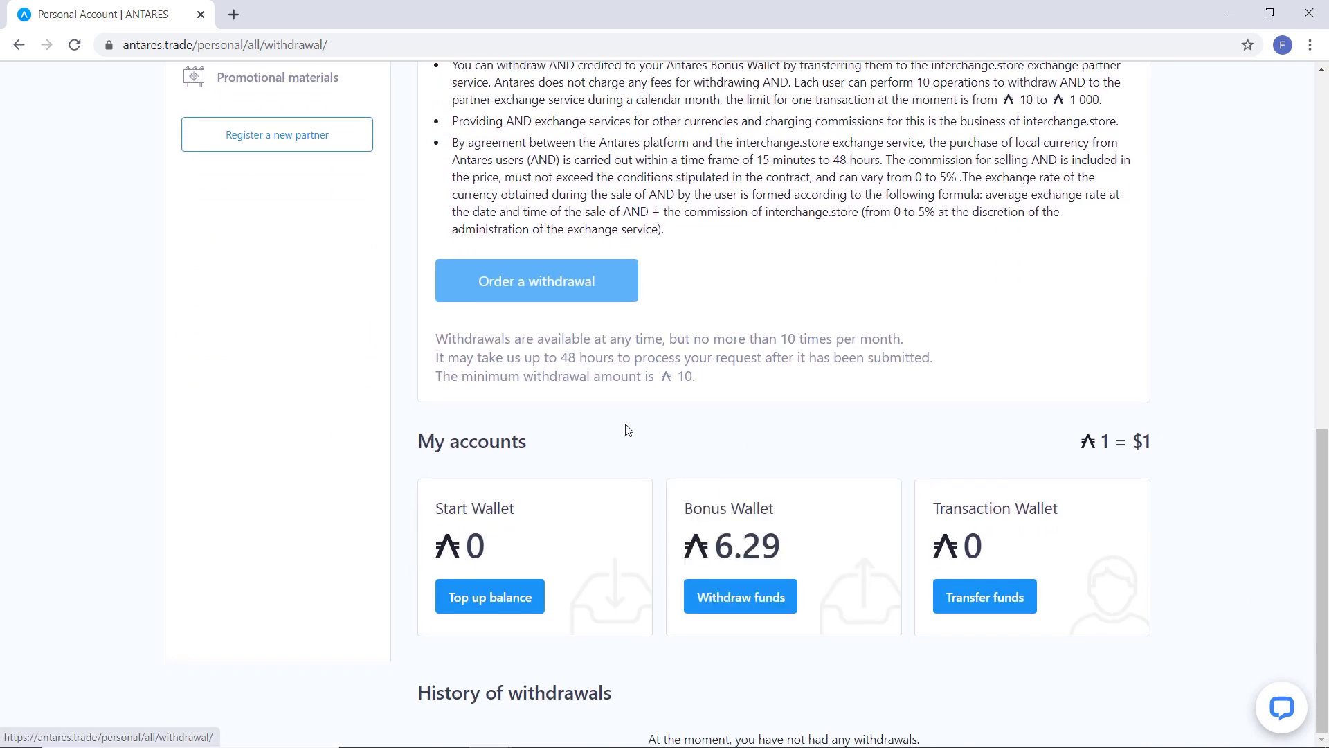